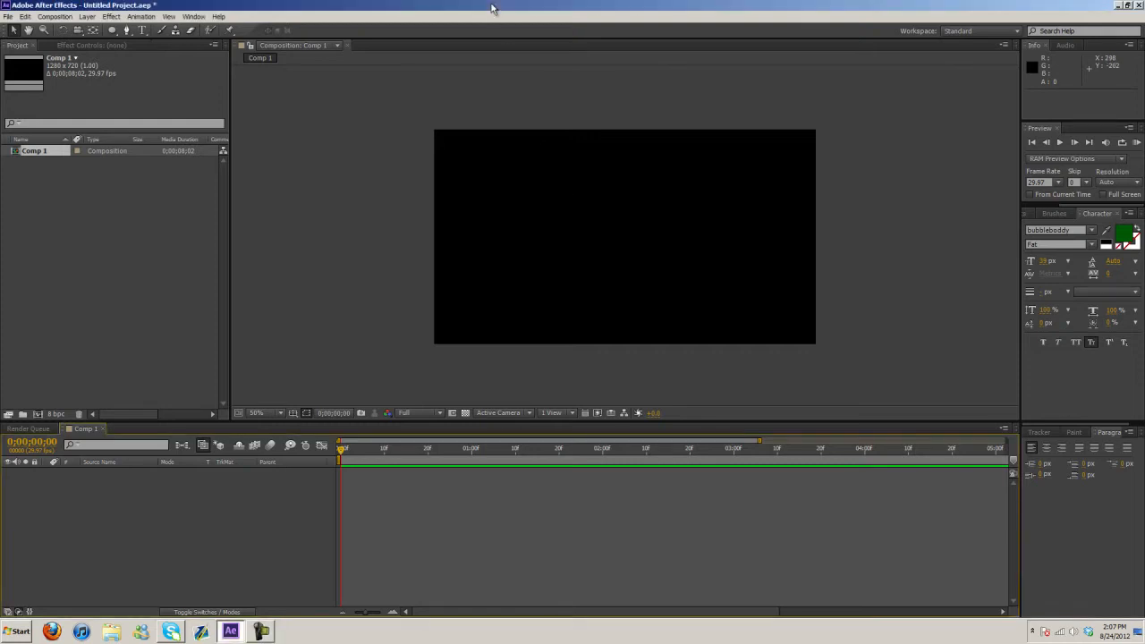
{"action": "mouse_move", "coordinate": [476, 150]}
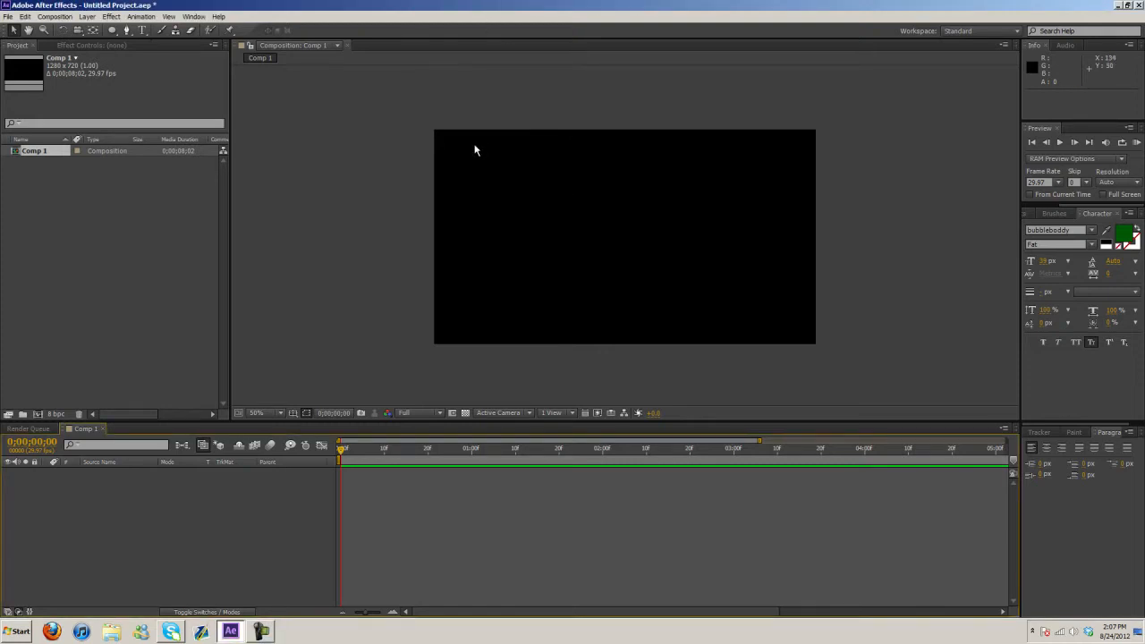
{"action": "mouse_move", "coordinate": [447, 272]}
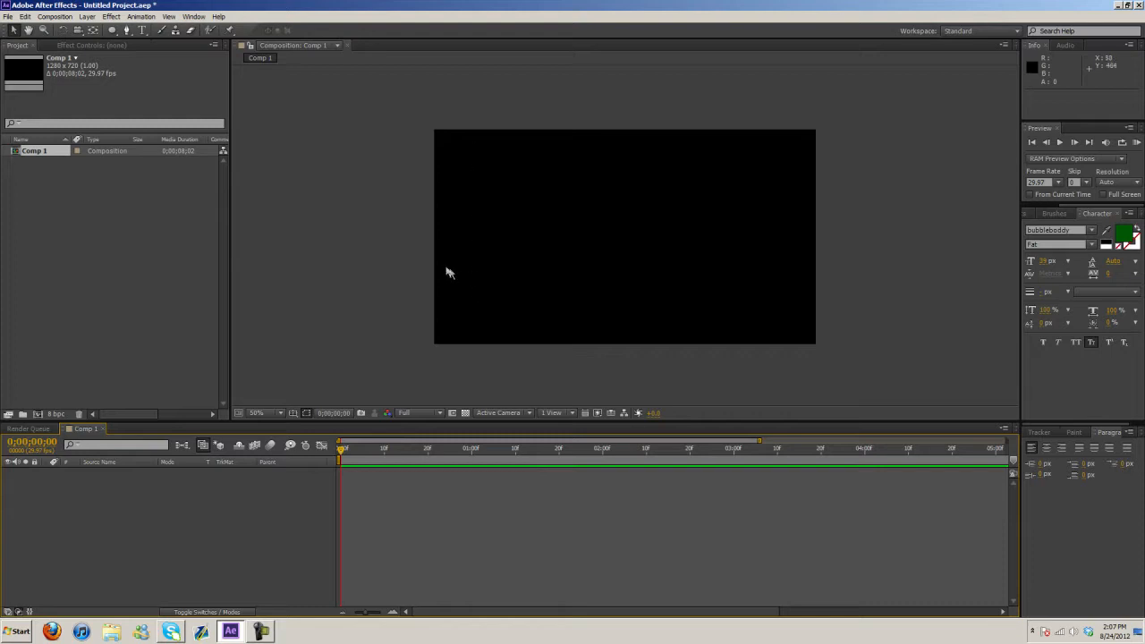
{"action": "mouse_move", "coordinate": [436, 265]}
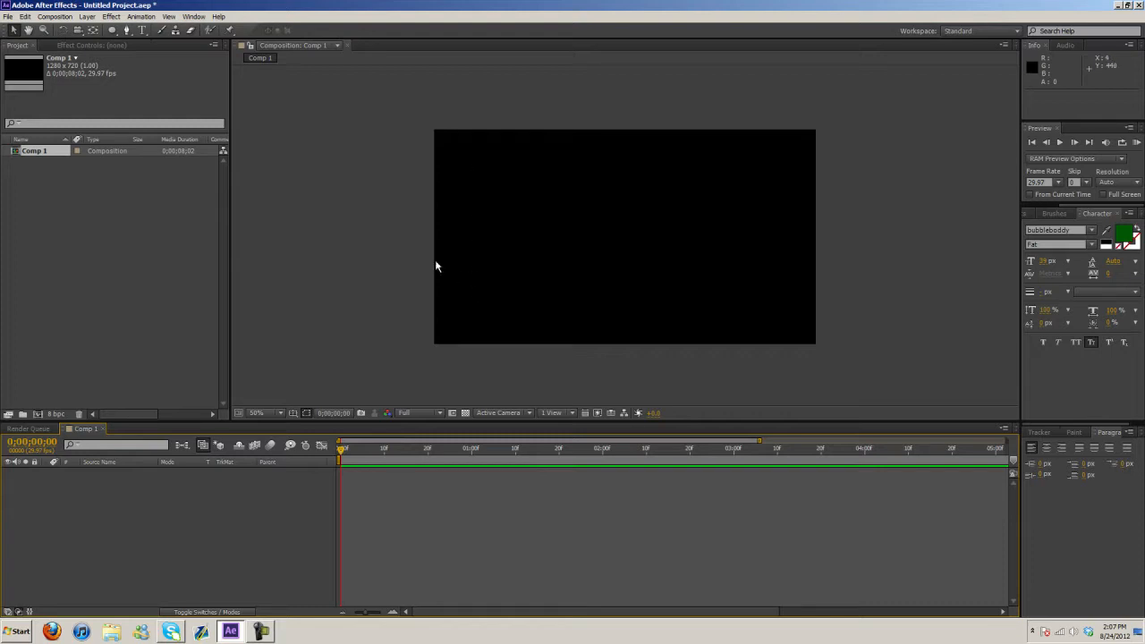
{"action": "mouse_move", "coordinate": [433, 272]}
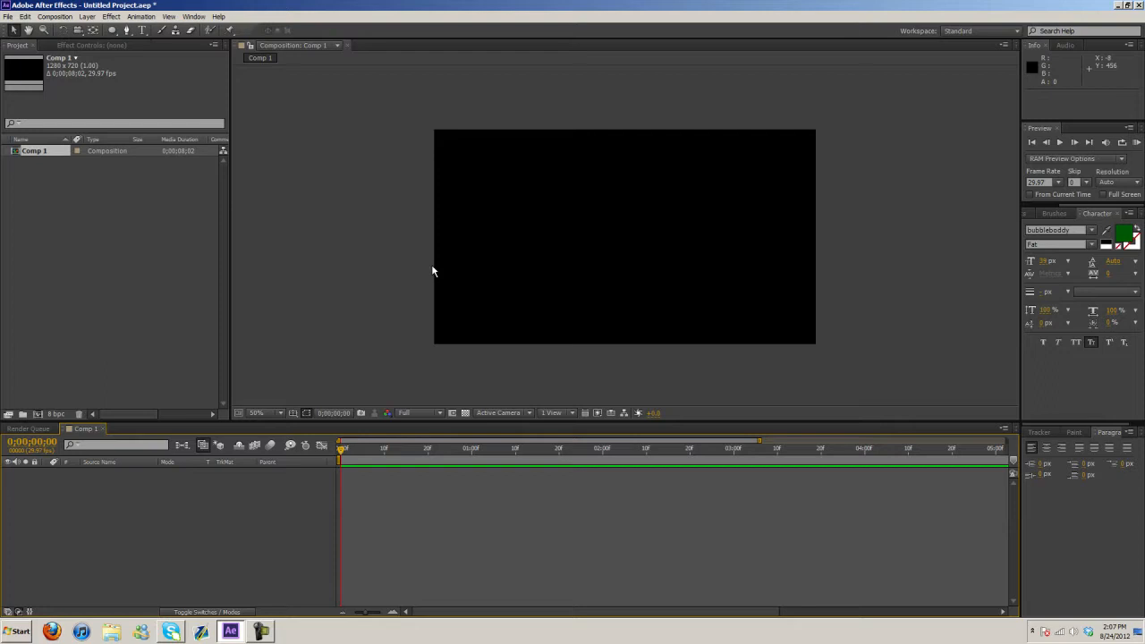
{"action": "mouse_move", "coordinate": [480, 263]}
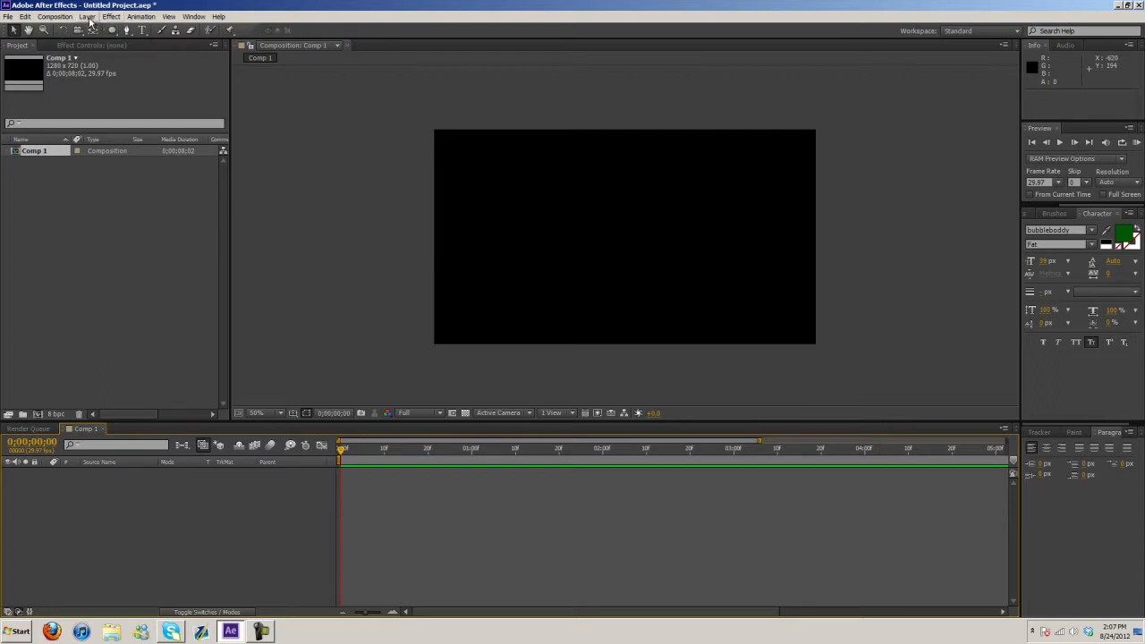
Step: Choose the Ellipse tool and confirm Solid Color for both stroke and fill of new shapes
{"action": "left_click", "coordinate": [111, 16]}
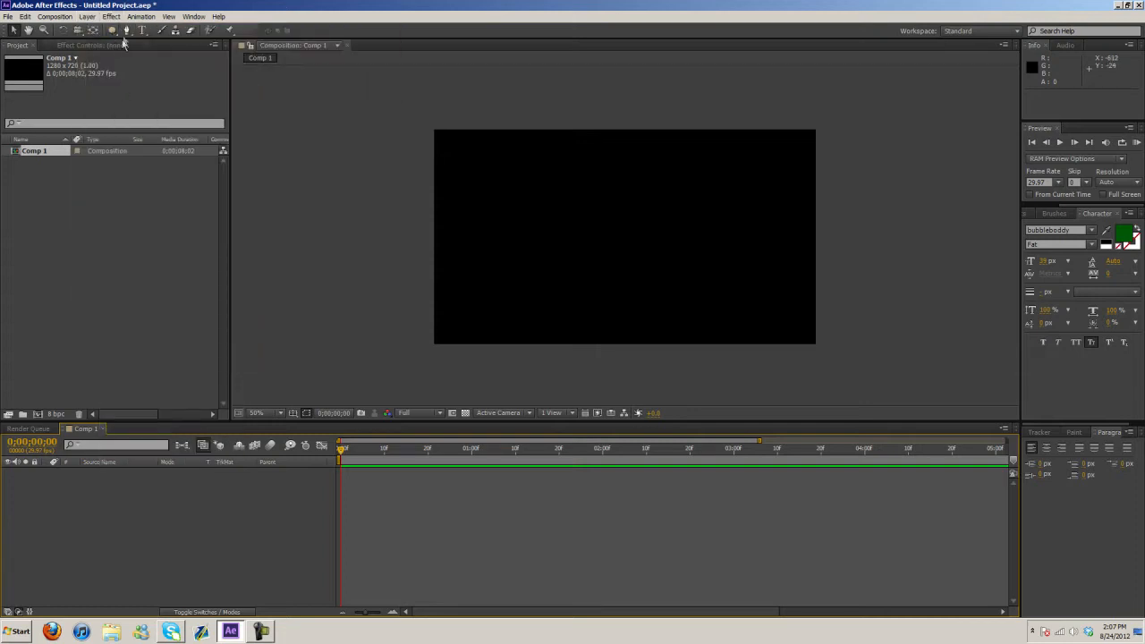
{"action": "left_click", "coordinate": [111, 31]}
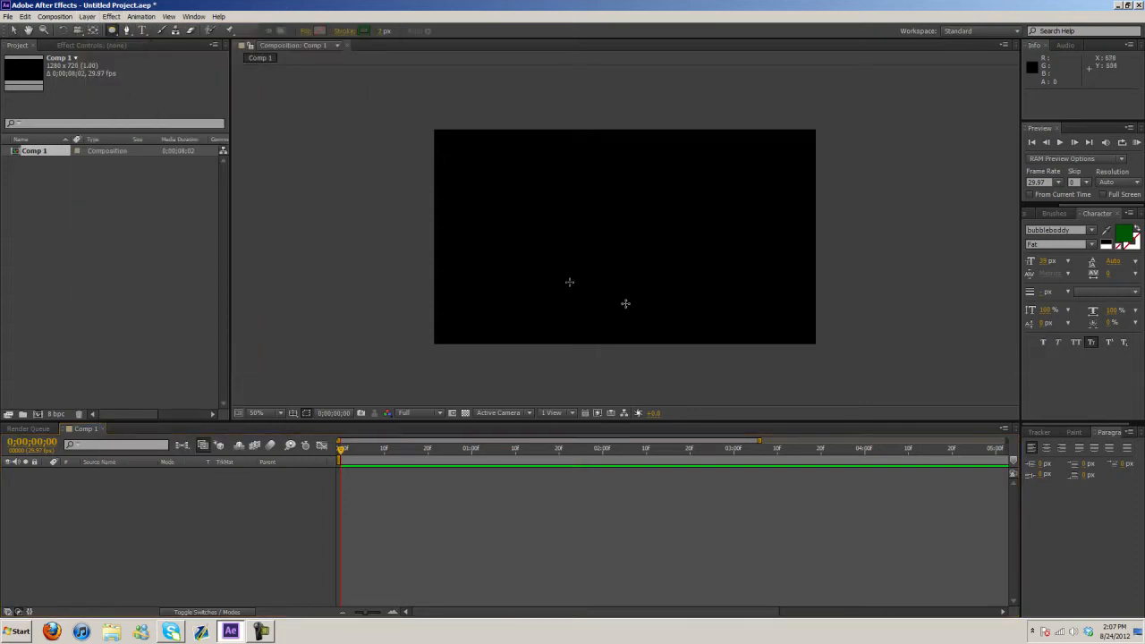
{"action": "left_click", "coordinate": [344, 31]}
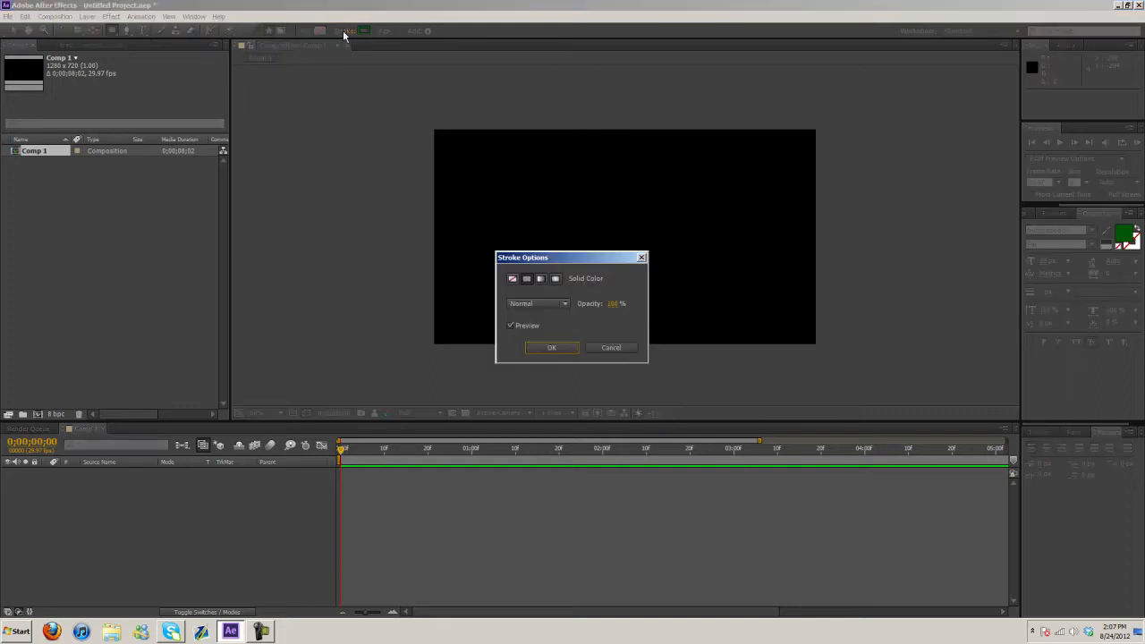
{"action": "left_click", "coordinate": [552, 347]}
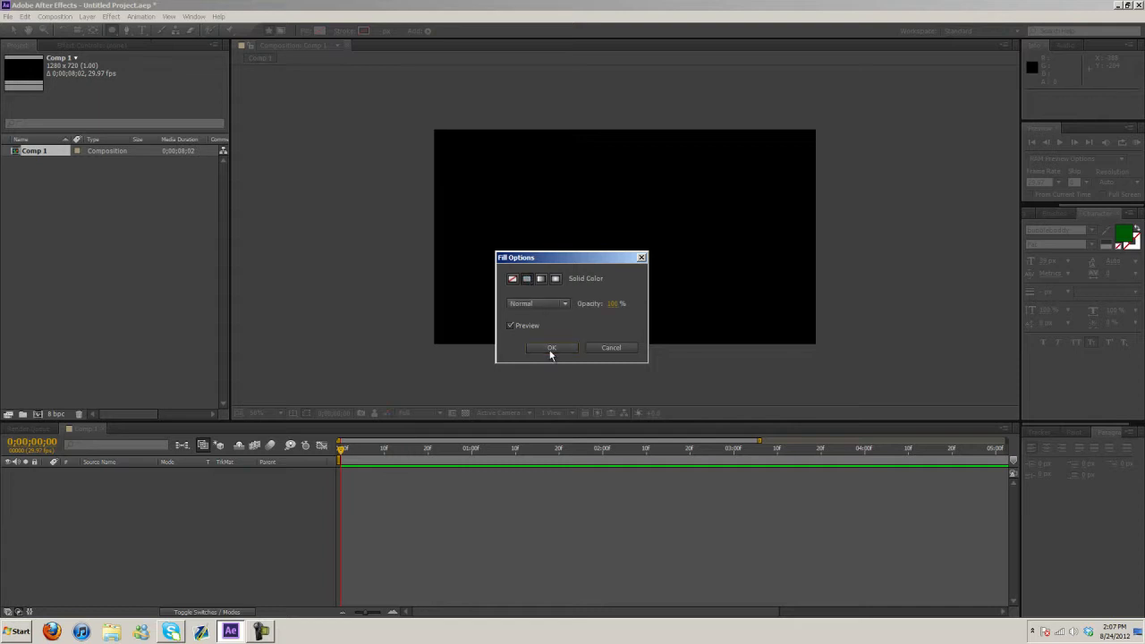
{"action": "left_click", "coordinate": [552, 347]}
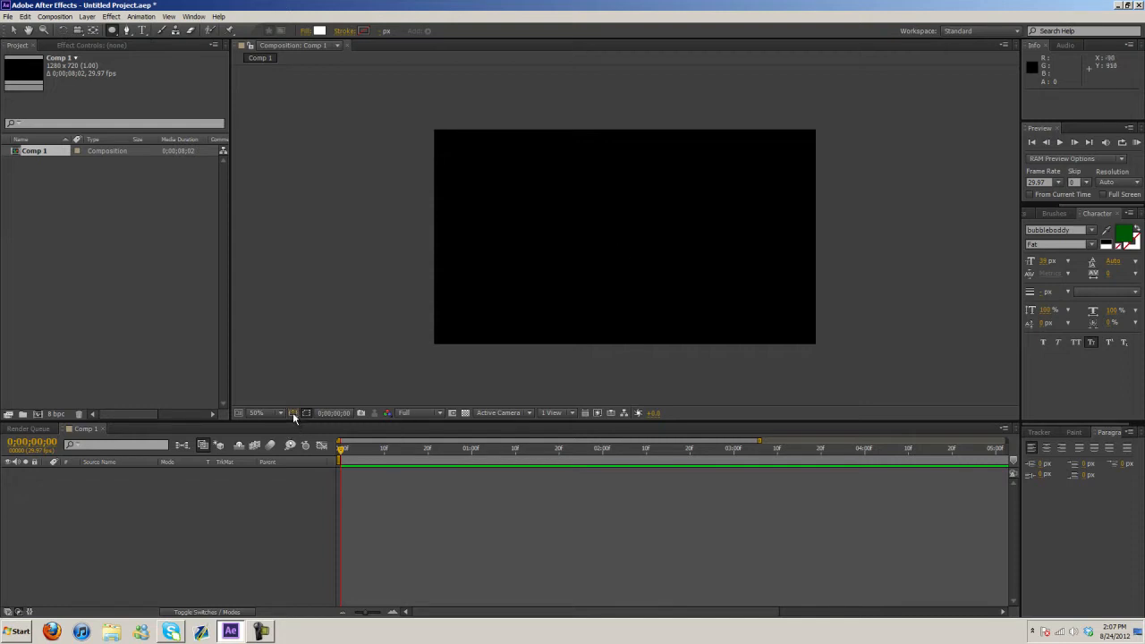
Step: At 100% zoom, Shift-draw a white circle at the comp centre and reveal its Contents and Transform
{"action": "left_click", "coordinate": [308, 412]}
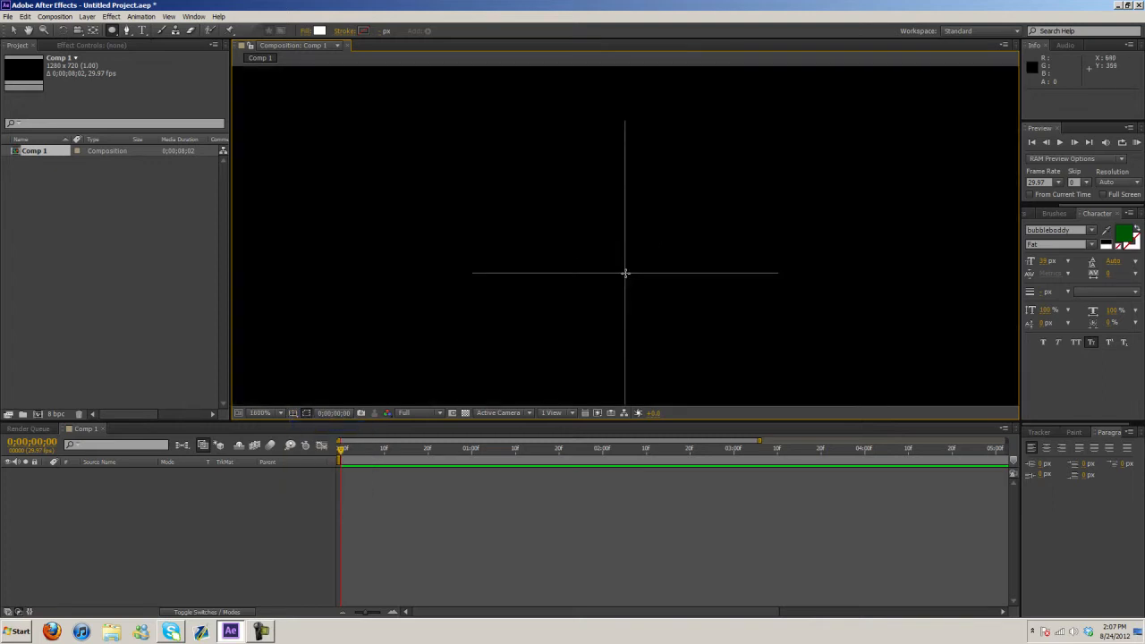
{"action": "left_click_drag", "start_coordinate": [587, 236], "coordinate": [627, 272]}
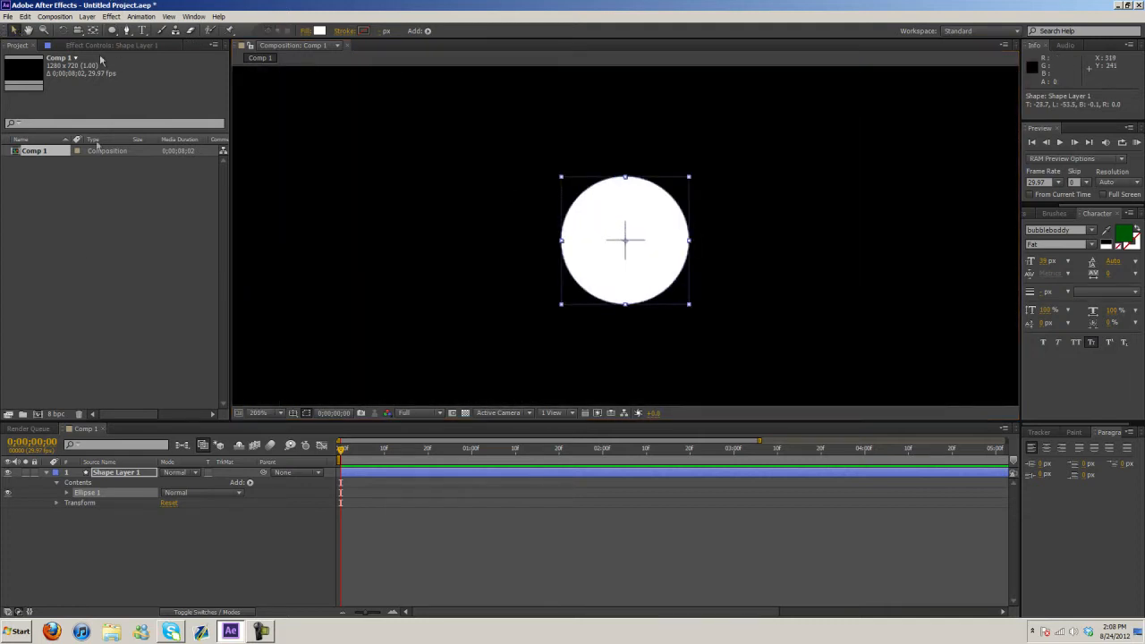
{"action": "left_click", "coordinate": [68, 493]}
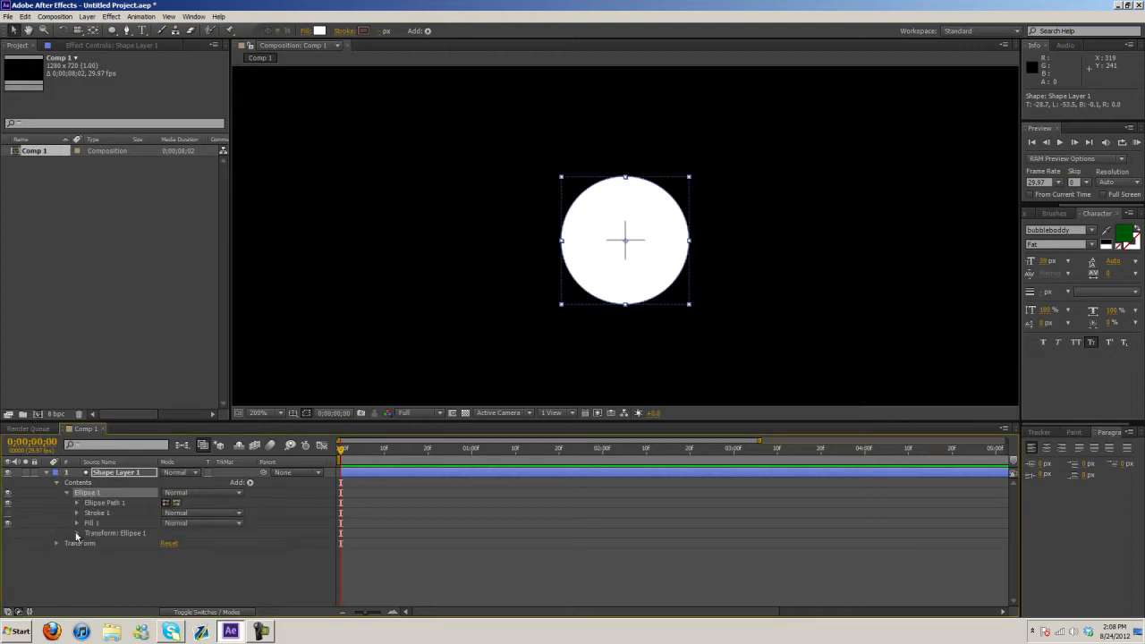
{"action": "left_click", "coordinate": [58, 544]}
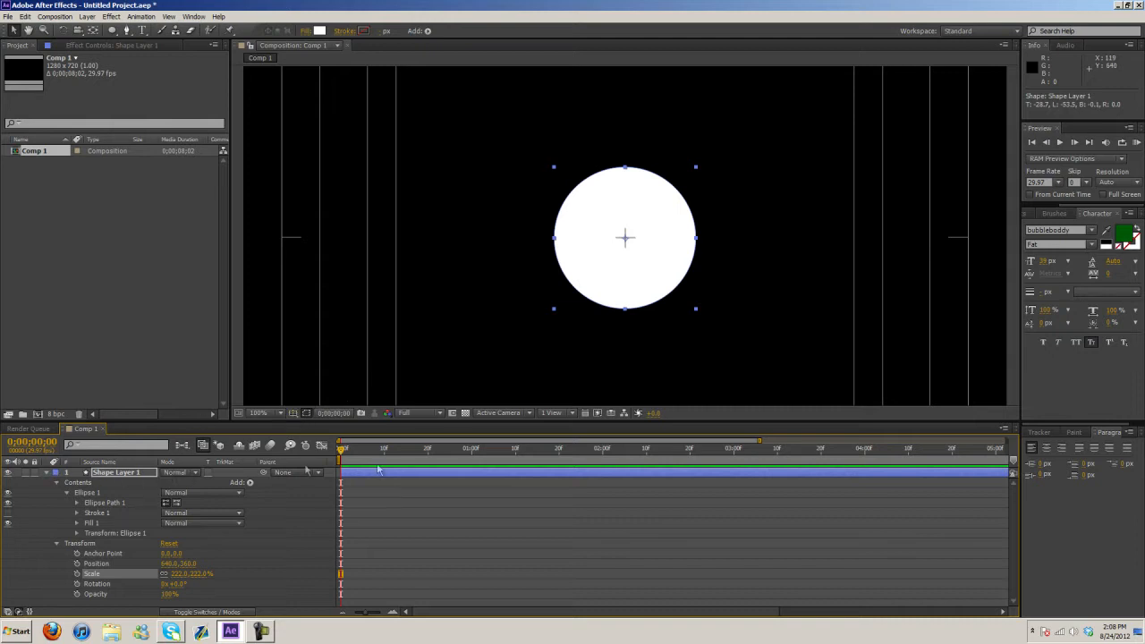
{"action": "mouse_move", "coordinate": [224, 376]}
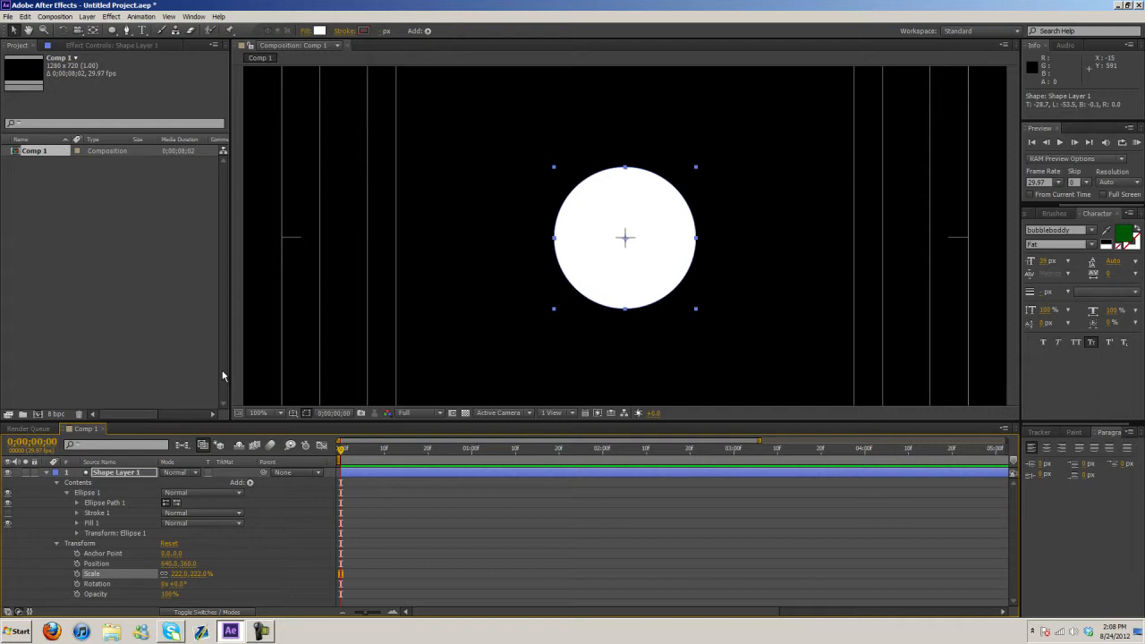
{"action": "mouse_move", "coordinate": [201, 301]}
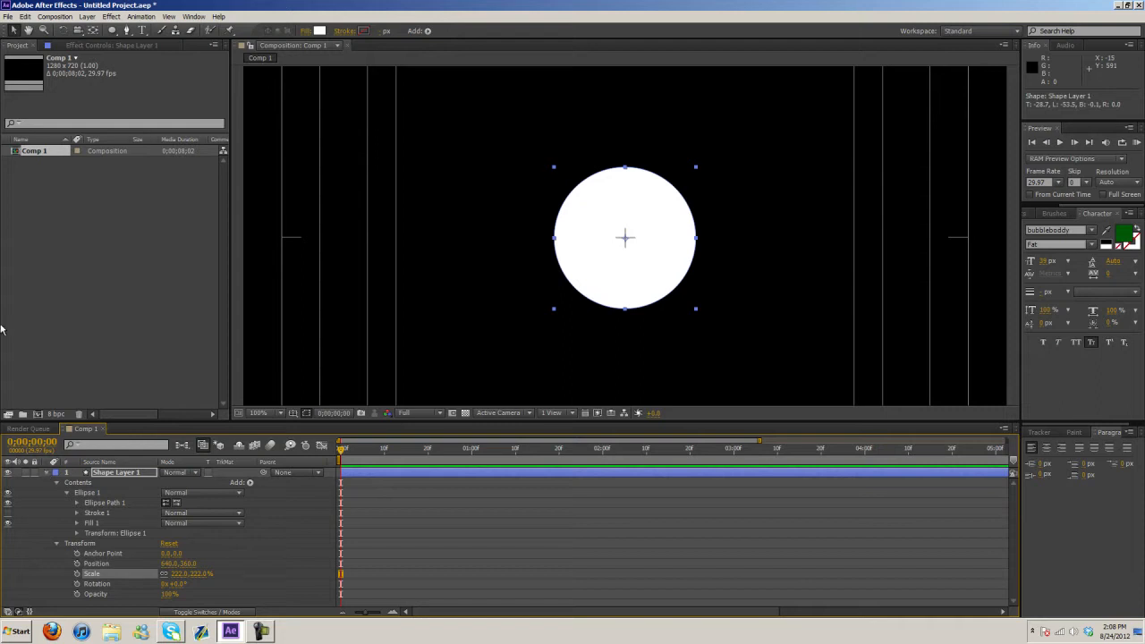
{"action": "mouse_move", "coordinate": [190, 50]}
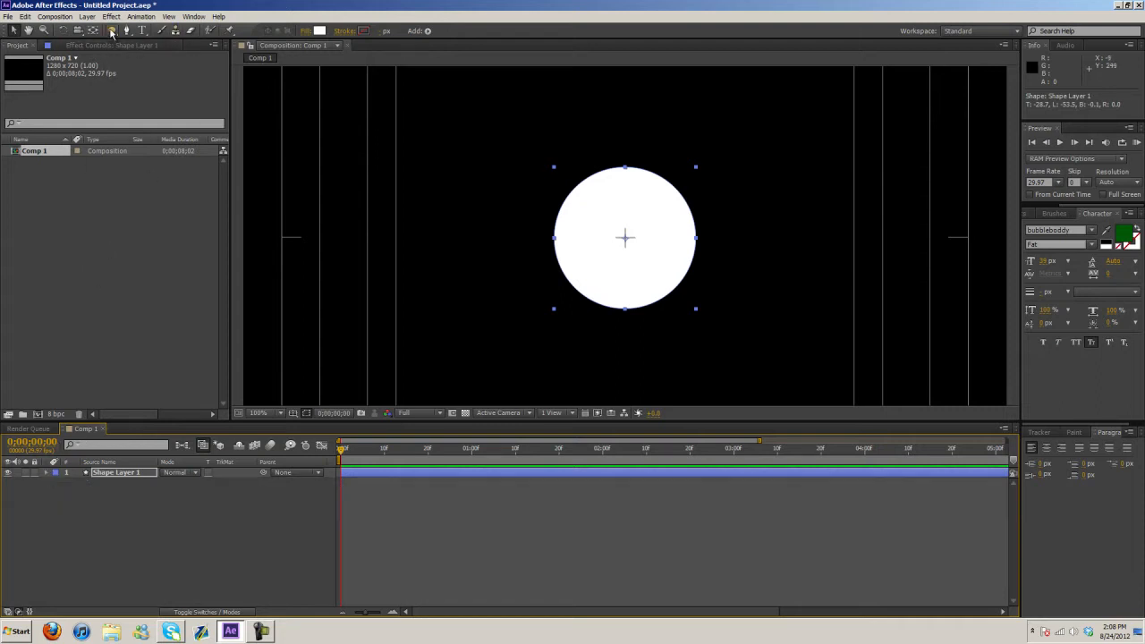
Step: Draw an elliptical Mask 1 on Shape Layer 1 tracing the white circle's edge
{"action": "left_click", "coordinate": [113, 30]}
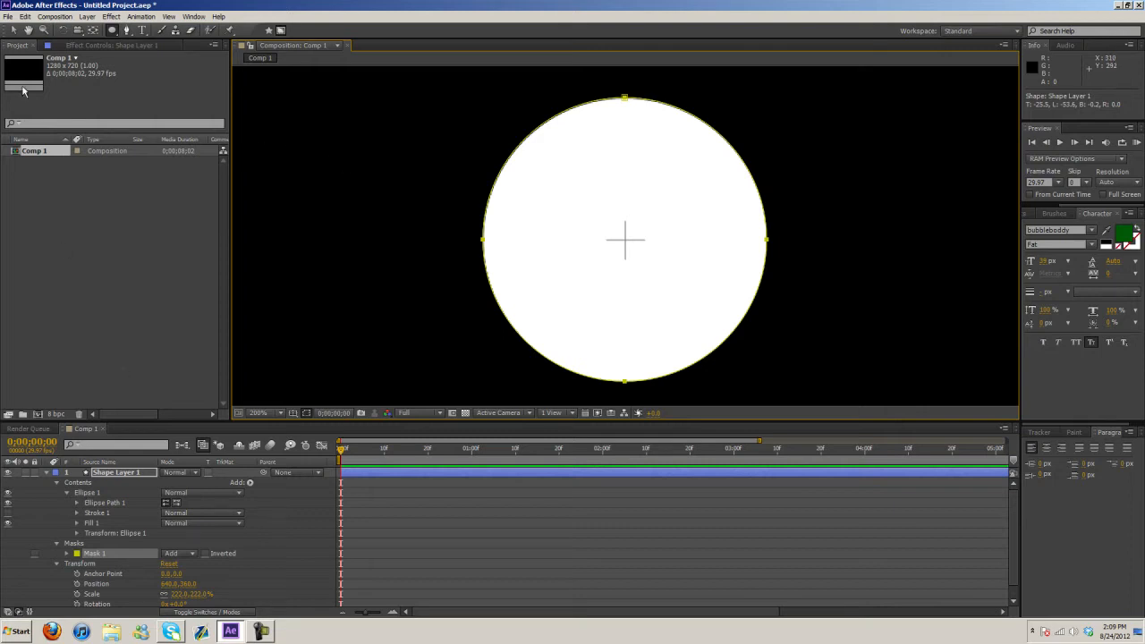
{"action": "mouse_move", "coordinate": [609, 61]}
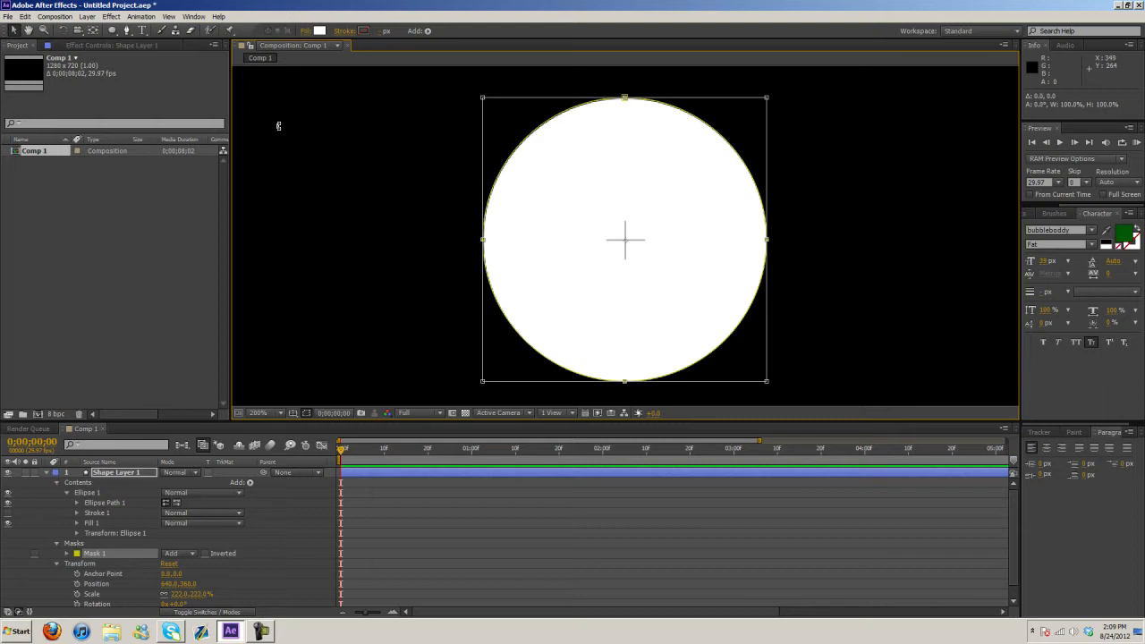
{"action": "mouse_move", "coordinate": [96, 494]}
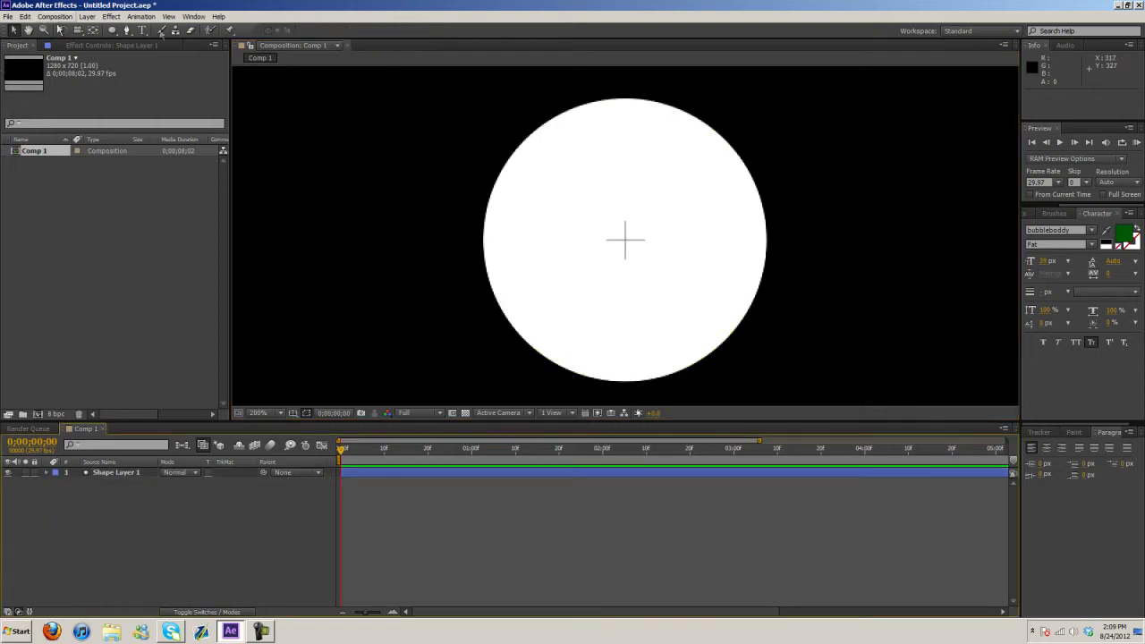
{"action": "mouse_move", "coordinate": [141, 31]}
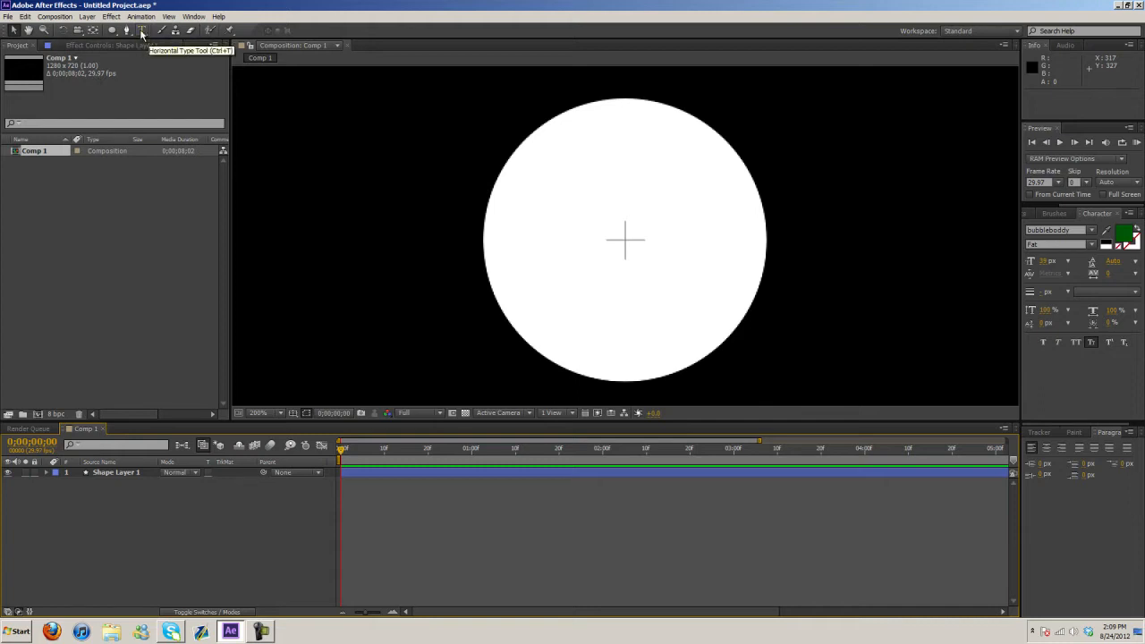
Step: Create a text layer in the upper left holding a row of green dots and commit it
{"action": "left_click", "coordinate": [143, 31]}
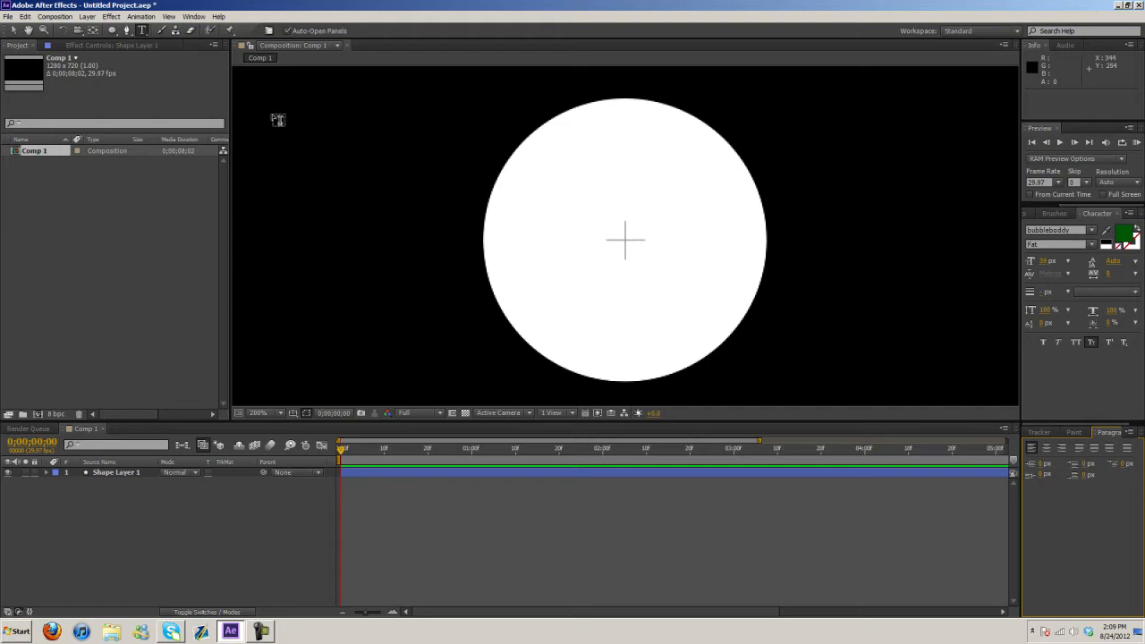
{"action": "left_click", "coordinate": [282, 111]}
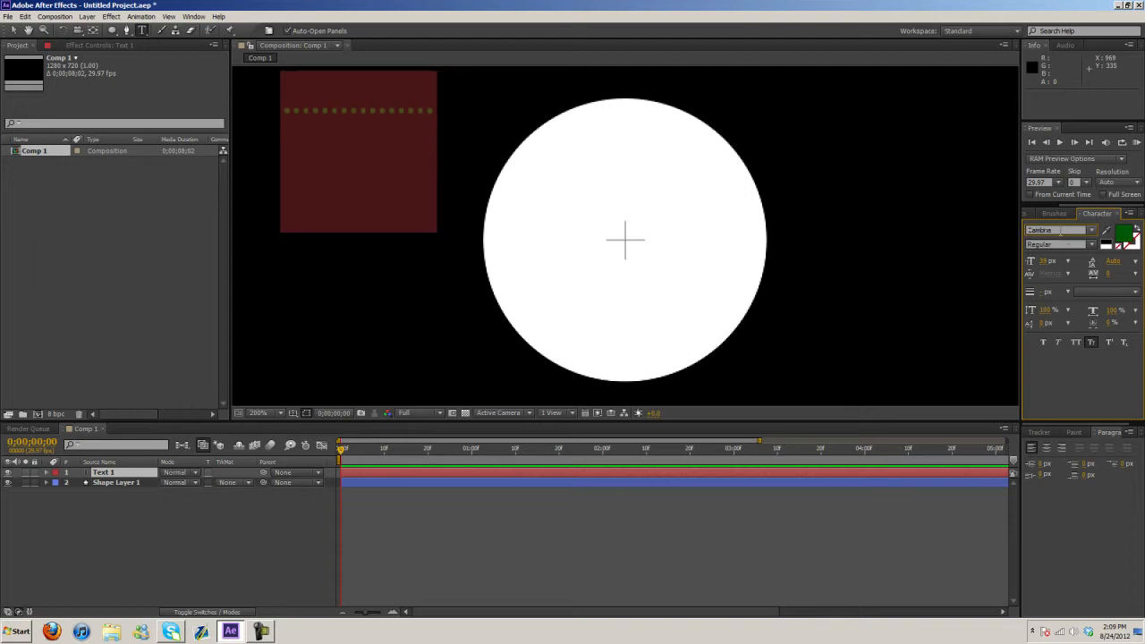
{"action": "left_click", "coordinate": [1060, 230]}
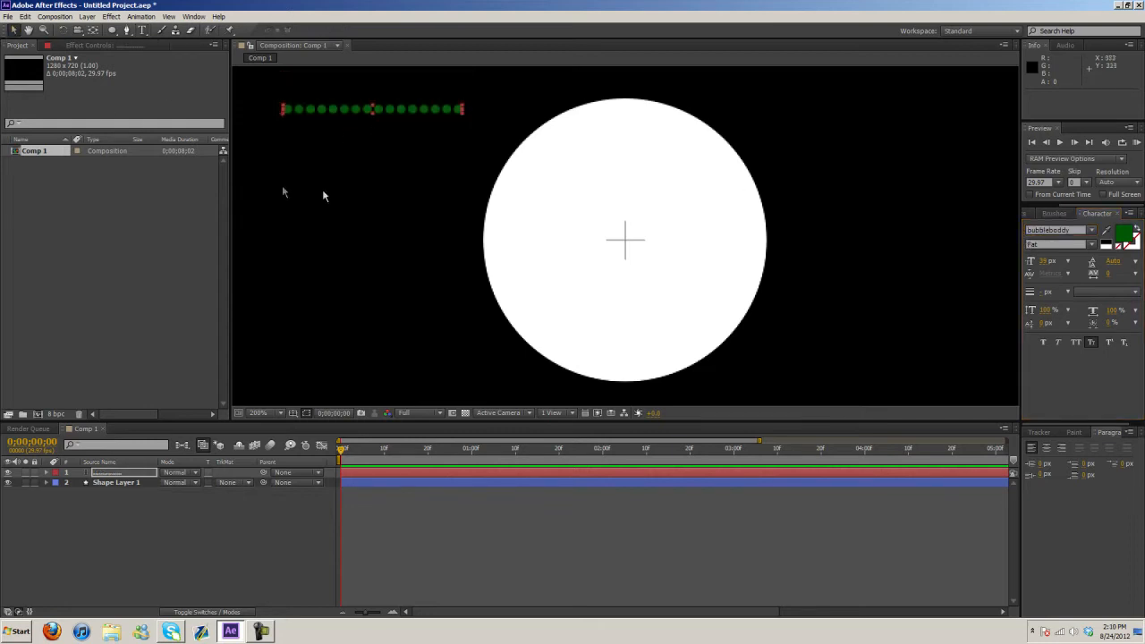
{"action": "mouse_move", "coordinate": [307, 80]}
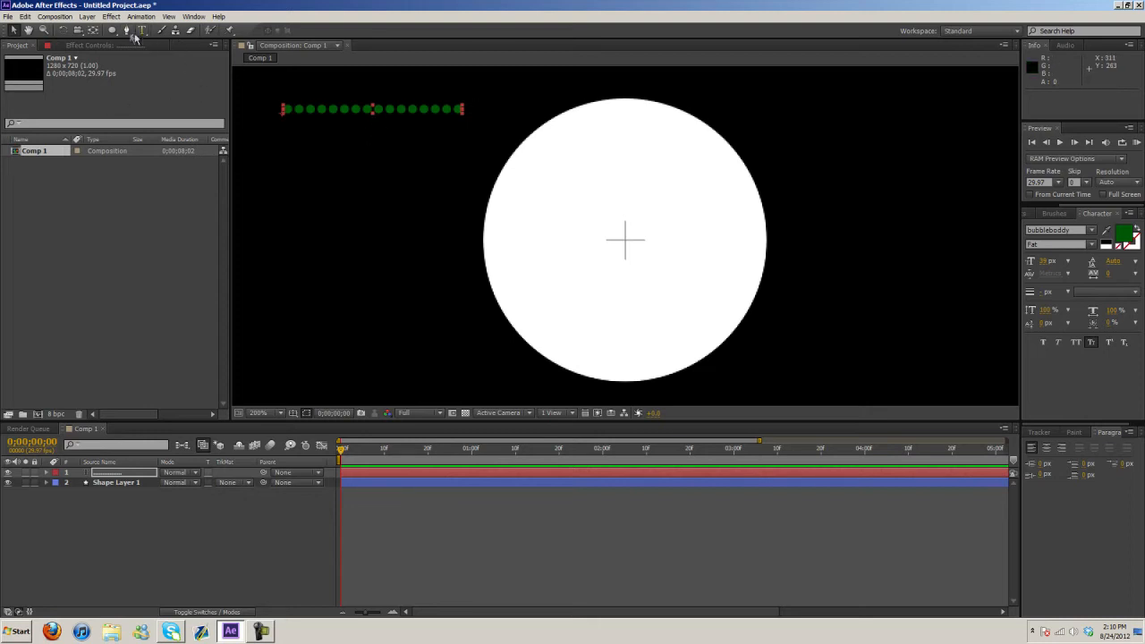
Step: Draw an elliptical Mask 1 on the dots text layer and enlarge it over the white circle
{"action": "left_click", "coordinate": [116, 483]}
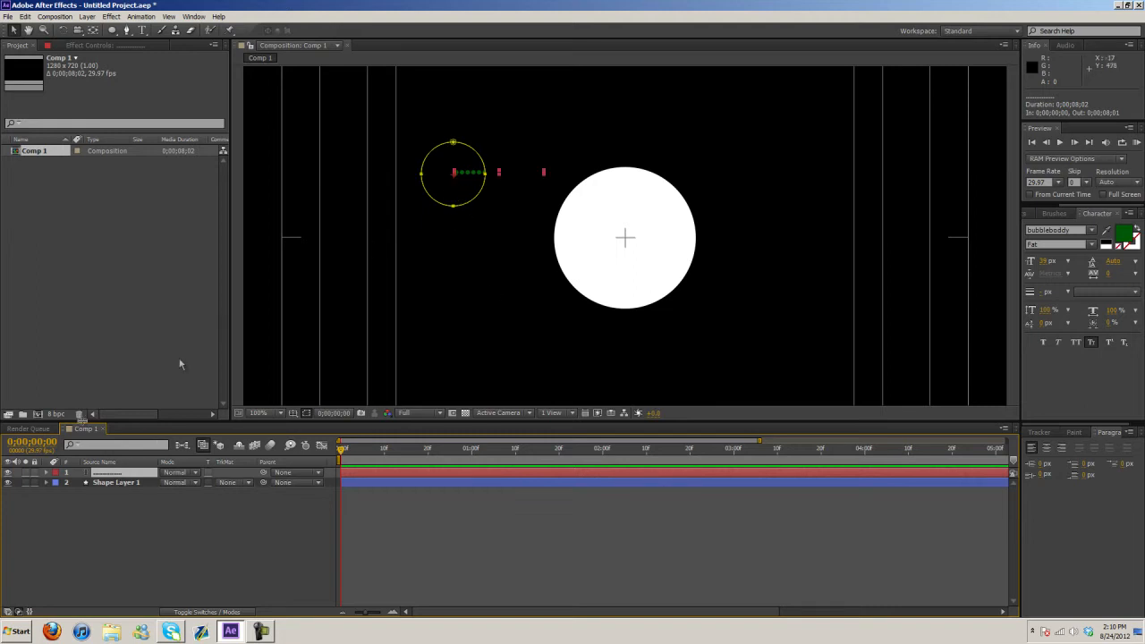
{"action": "left_click", "coordinate": [47, 473]}
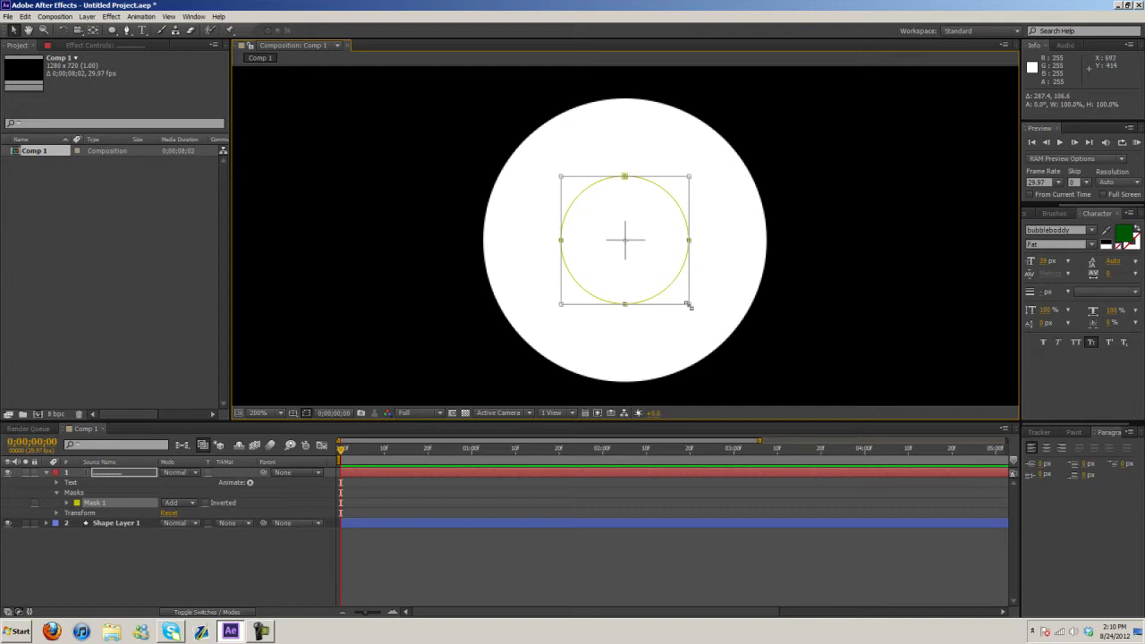
{"action": "left_click_drag", "start_coordinate": [689, 304], "coordinate": [702, 315]}
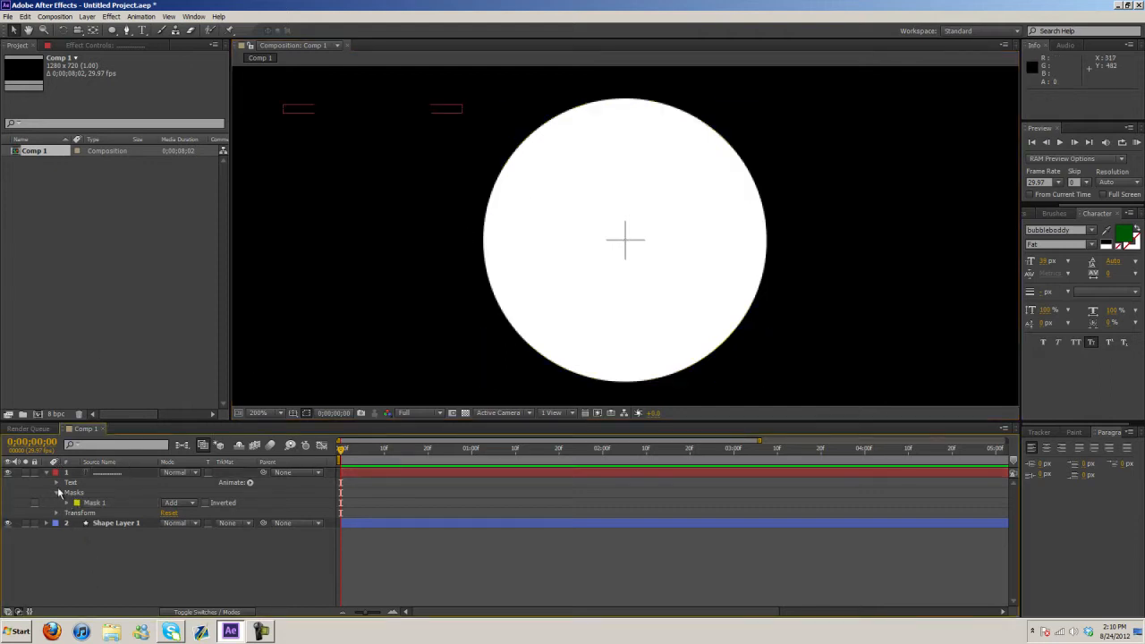
Step: Set the text layer's Path Options path to Mask 1 so the dots ring the circle
{"action": "left_click", "coordinate": [58, 483]}
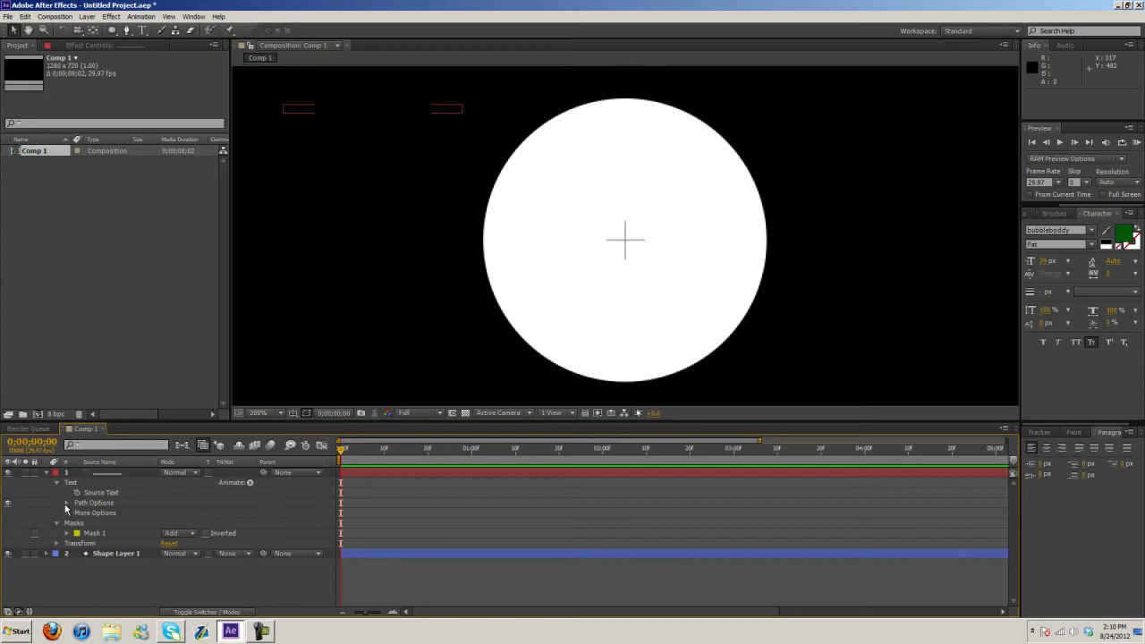
{"action": "left_click", "coordinate": [68, 503]}
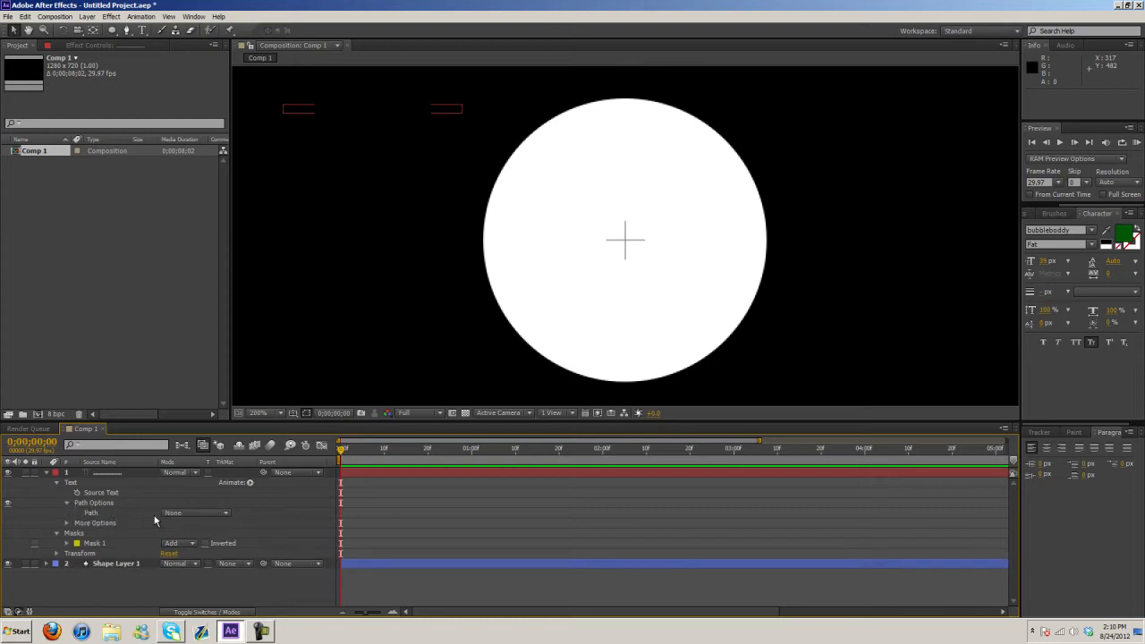
{"action": "left_click", "coordinate": [195, 512]}
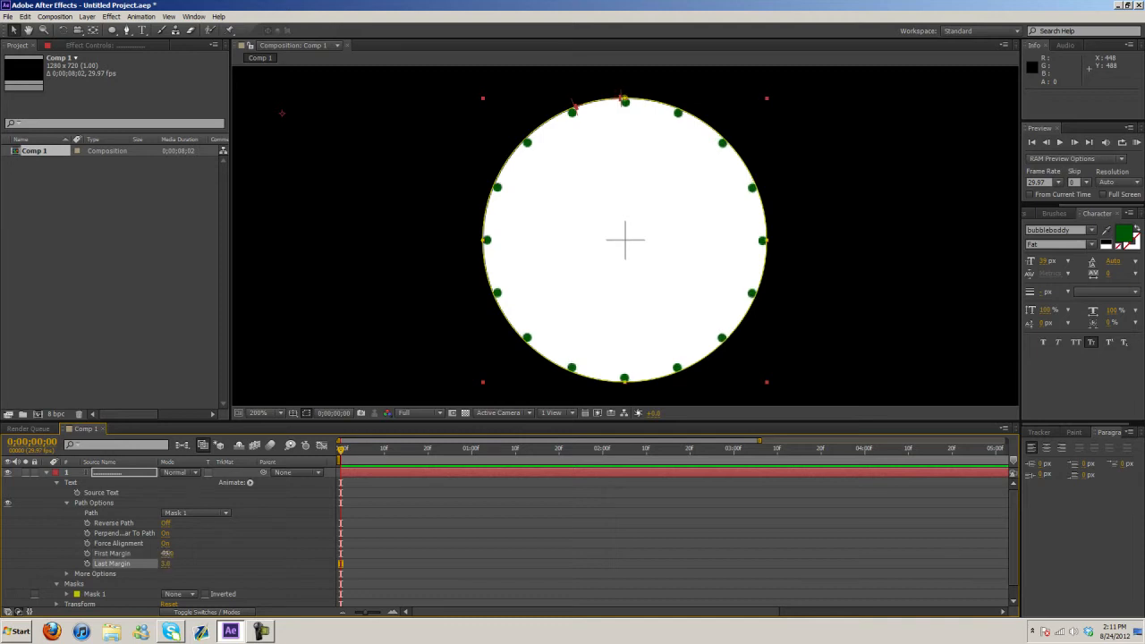
Step: Free-transform Mask 1 larger so the dot ring sits out from the circle with a gap
{"action": "double_click", "coordinate": [166, 553]}
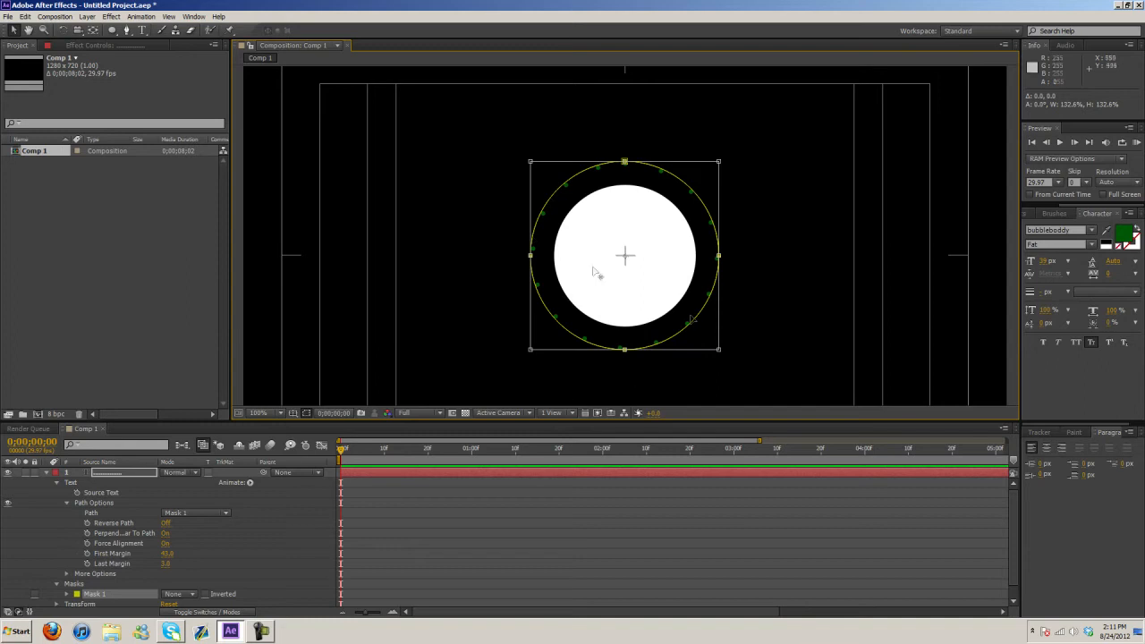
{"action": "mouse_move", "coordinate": [569, 251]}
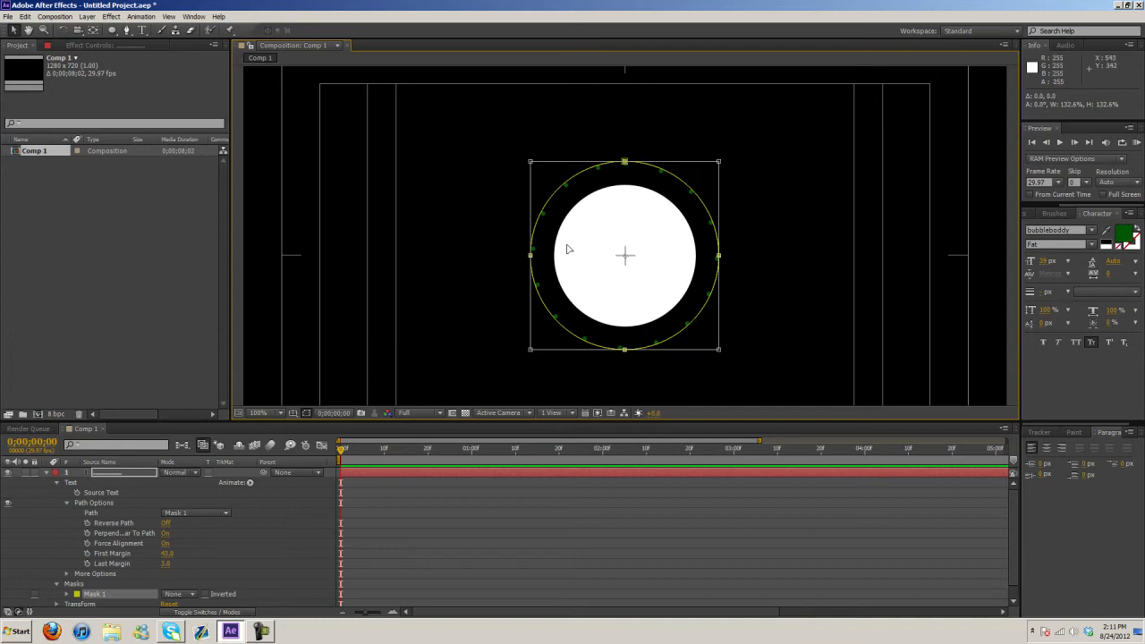
{"action": "mouse_move", "coordinate": [637, 194]}
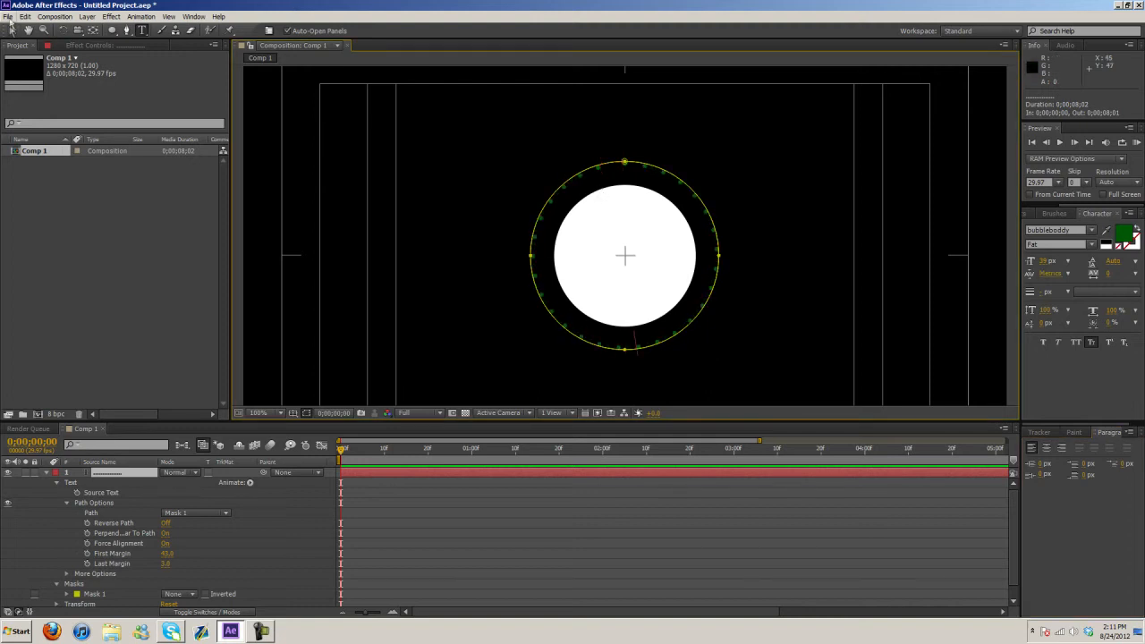
{"action": "left_click", "coordinate": [257, 411]}
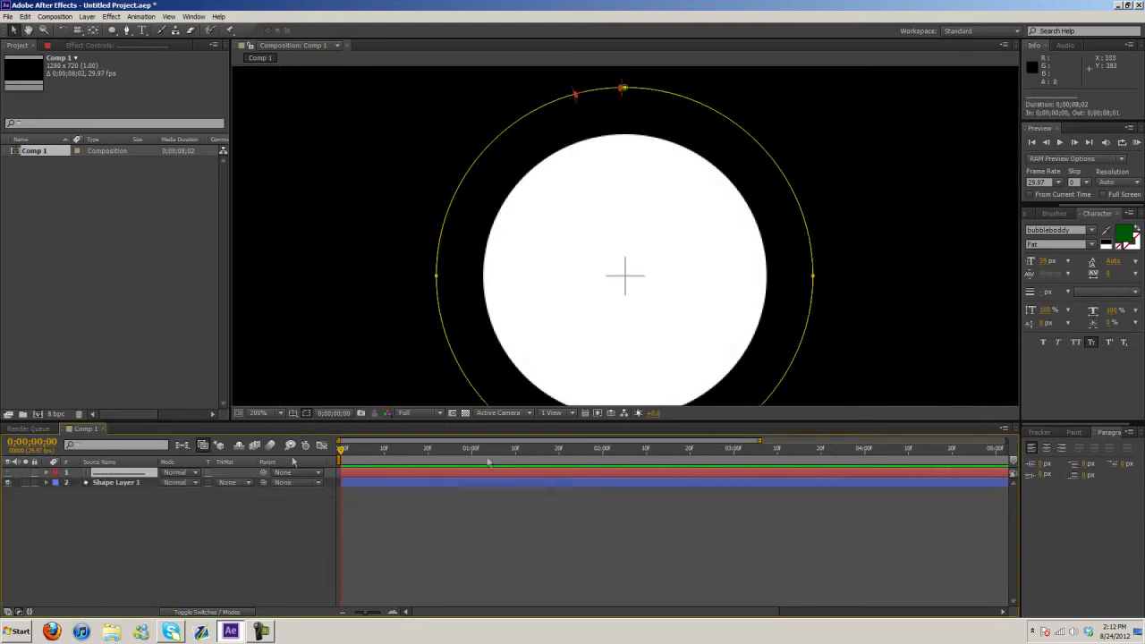
{"action": "left_click", "coordinate": [114, 483]}
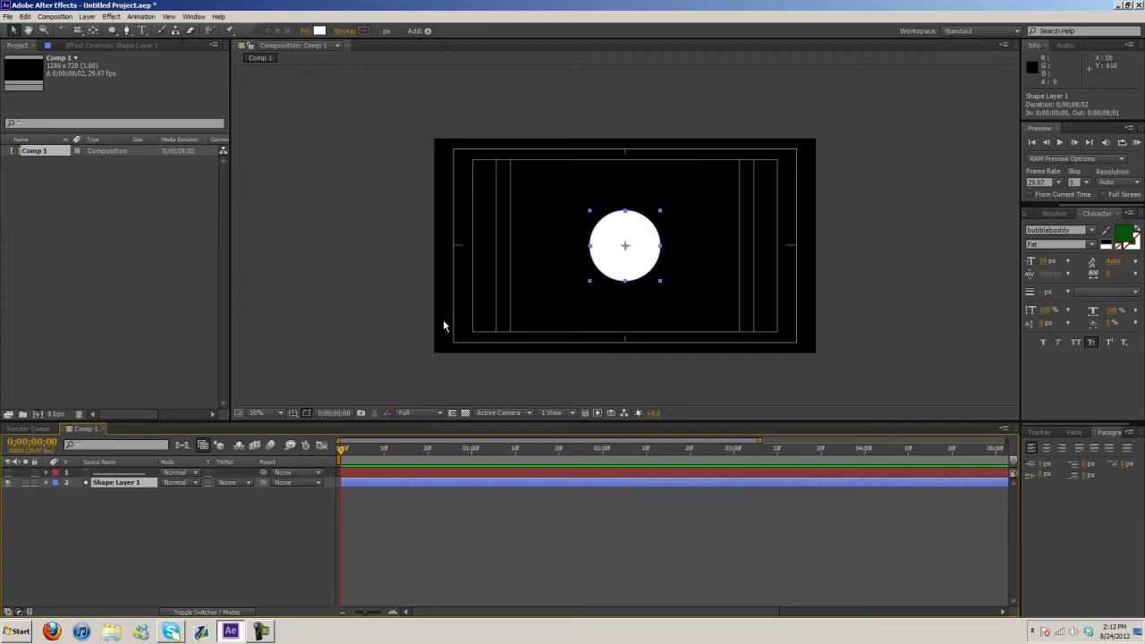
{"action": "mouse_move", "coordinate": [348, 449]}
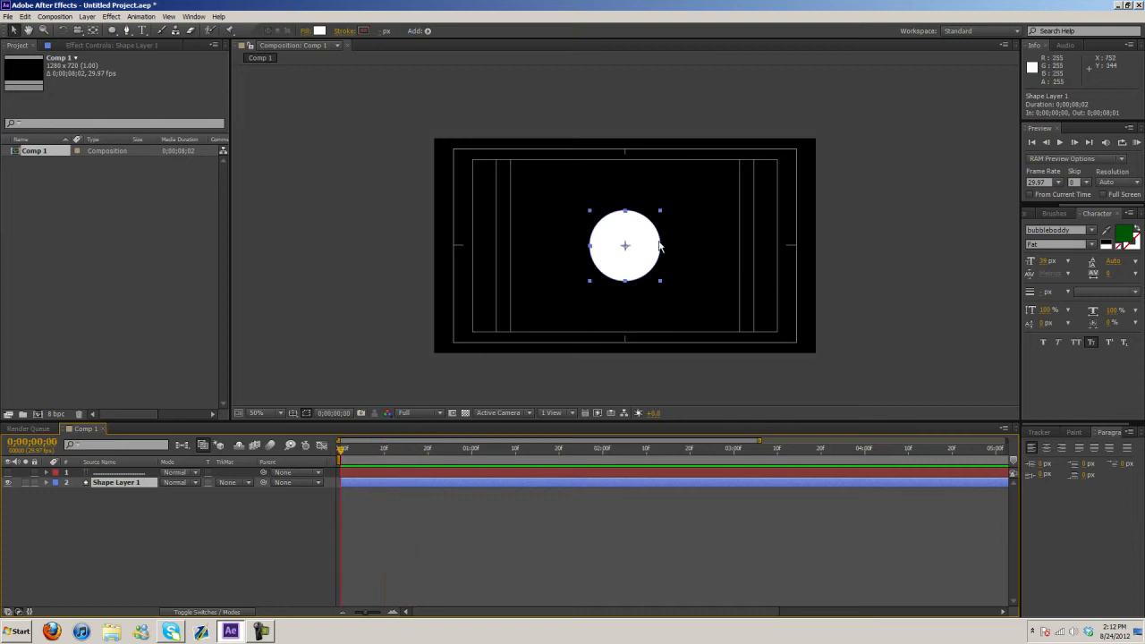
{"action": "mouse_move", "coordinate": [562, 275]}
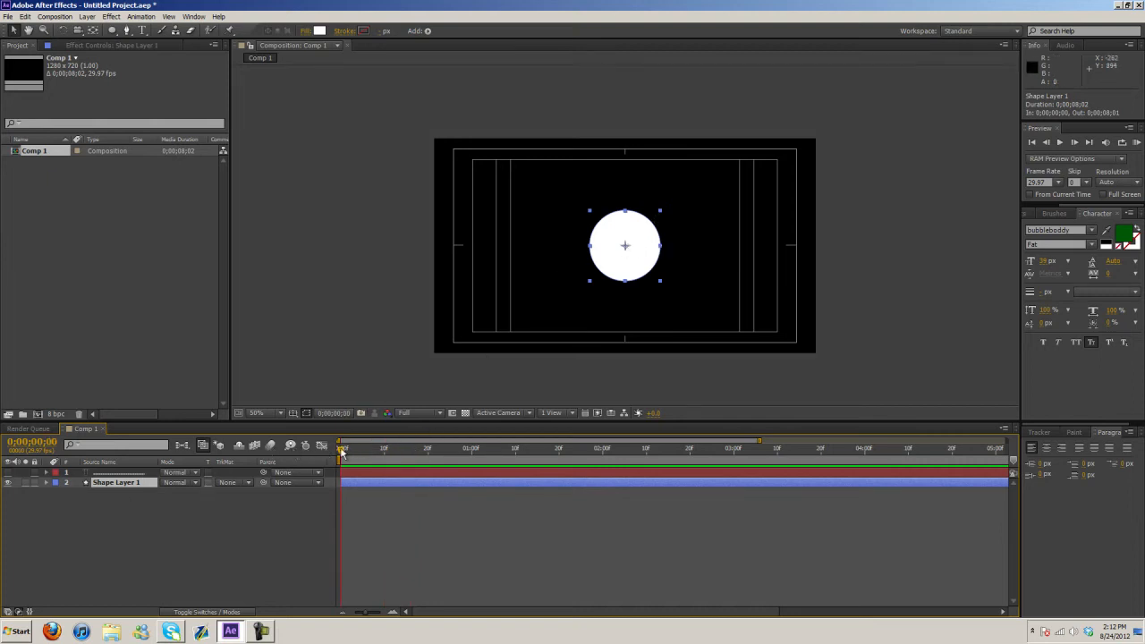
{"action": "left_click", "coordinate": [46, 480]}
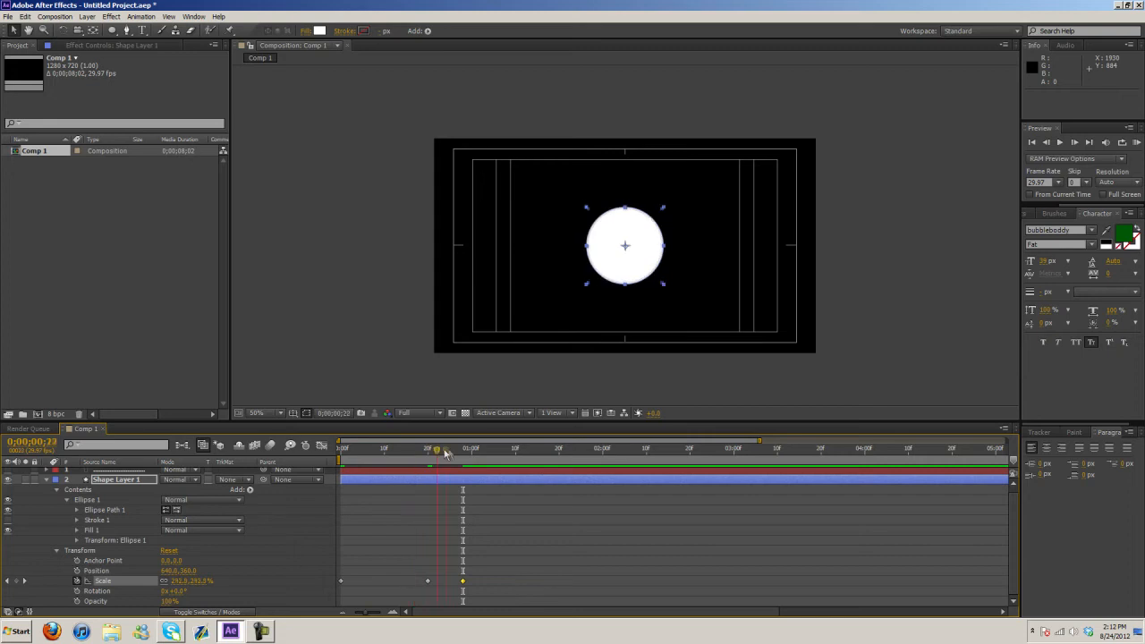
Step: Adjust Shape Layer 1's Scale at a later time, adding a second keyframe for the pop-in
{"action": "left_click_drag", "start_coordinate": [436, 448], "coordinate": [458, 447]}
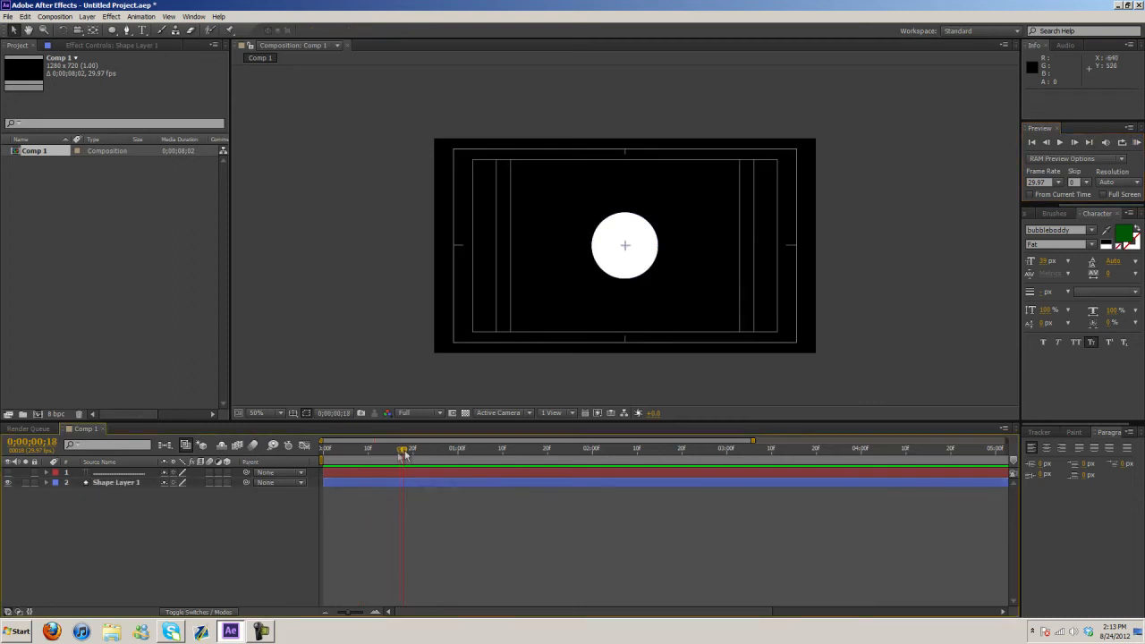
Step: Move the current time indicator slightly earlier before reopening the text layer's Path Options
{"action": "left_click", "coordinate": [401, 449]}
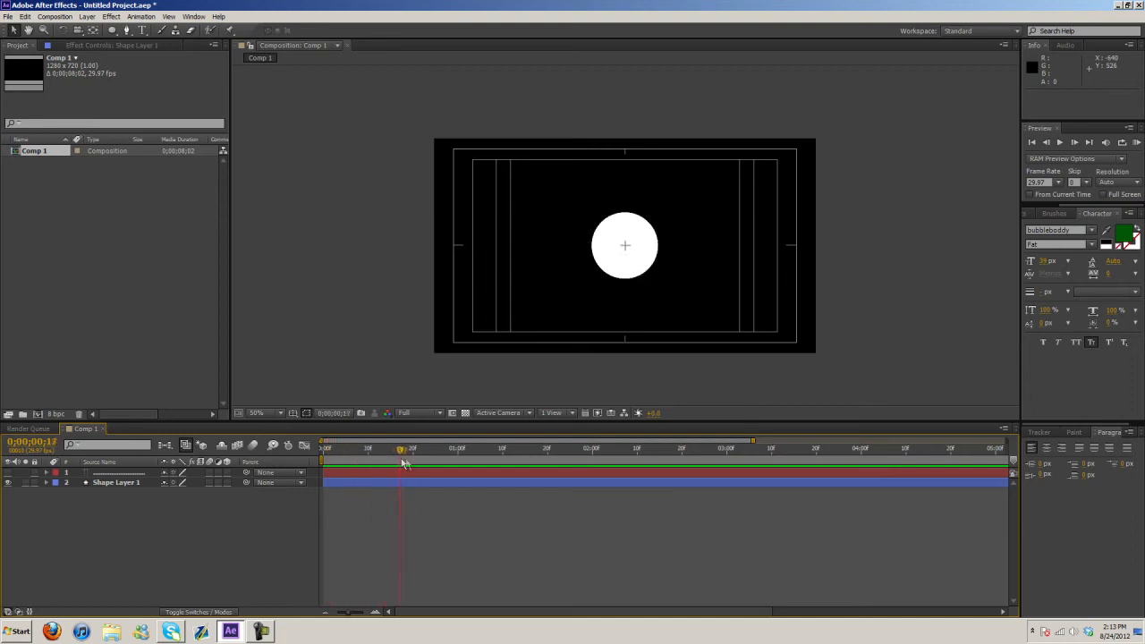
{"action": "left_click_drag", "start_coordinate": [401, 448], "coordinate": [383, 447]}
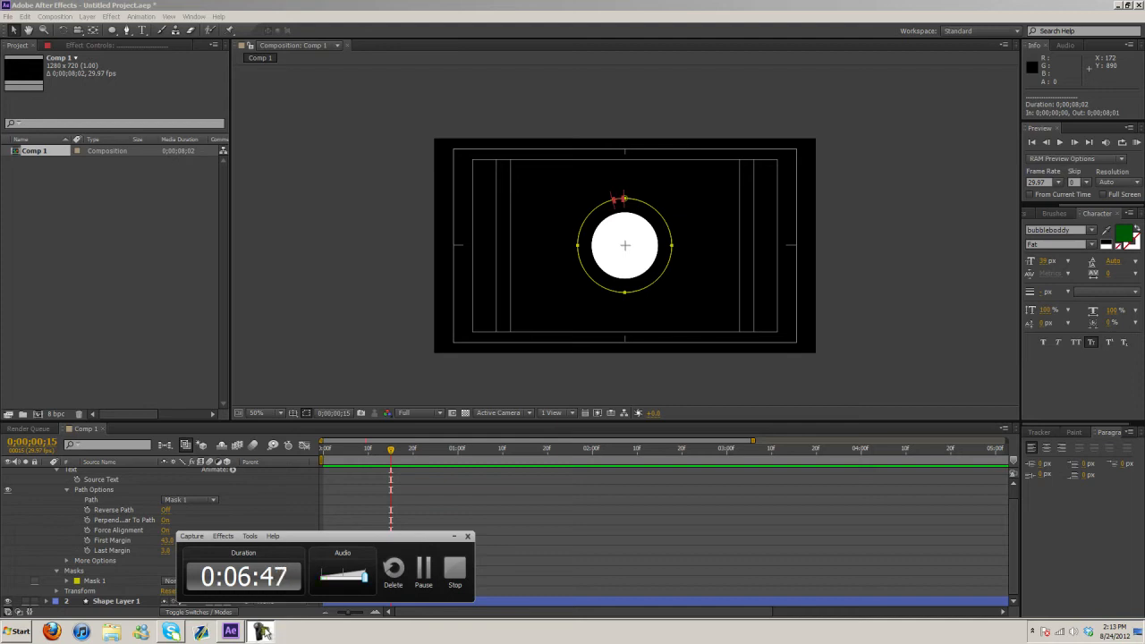
Step: Select the text layer's Mask 1 and shrink its path to the white circle's edge
{"action": "left_click", "coordinate": [57, 571]}
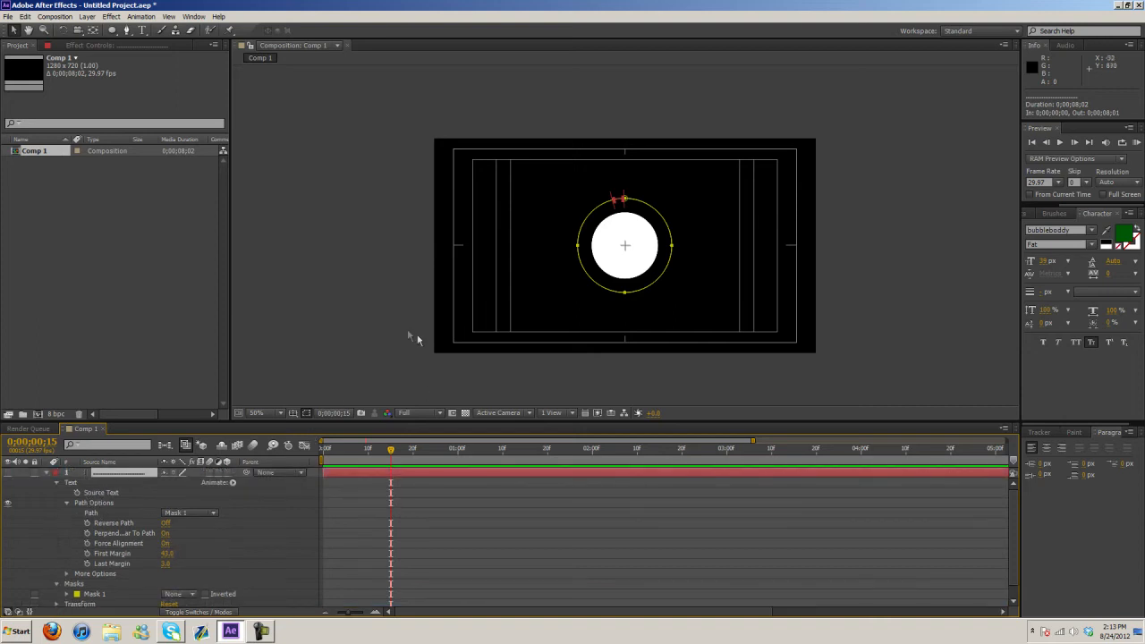
{"action": "left_click", "coordinate": [95, 595]}
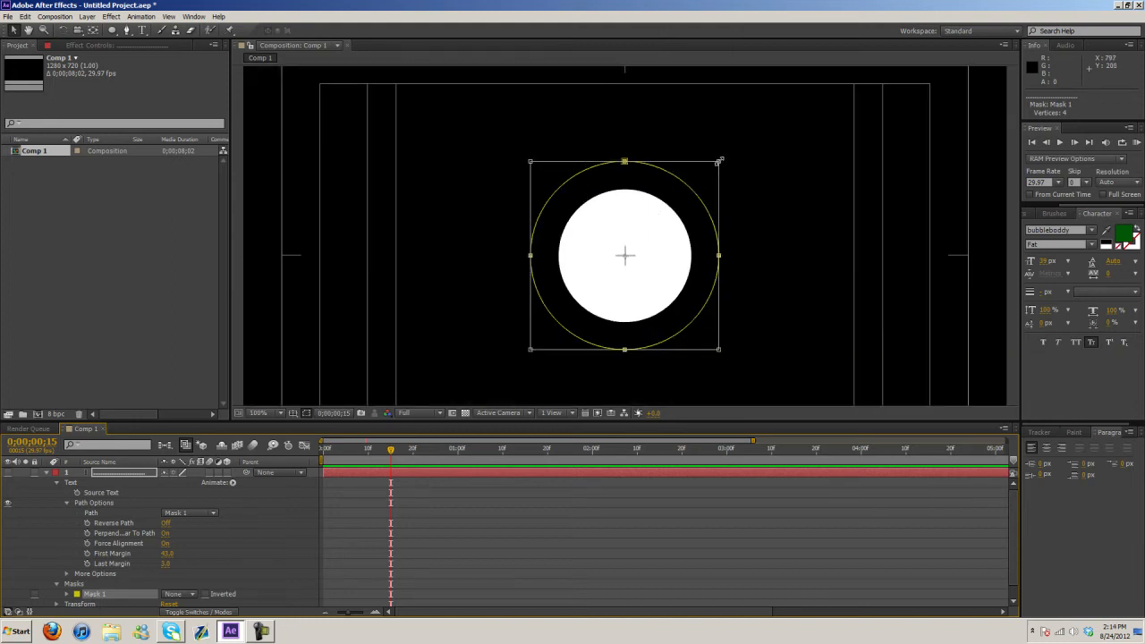
{"action": "left_click_drag", "start_coordinate": [719, 161], "coordinate": [700, 183]}
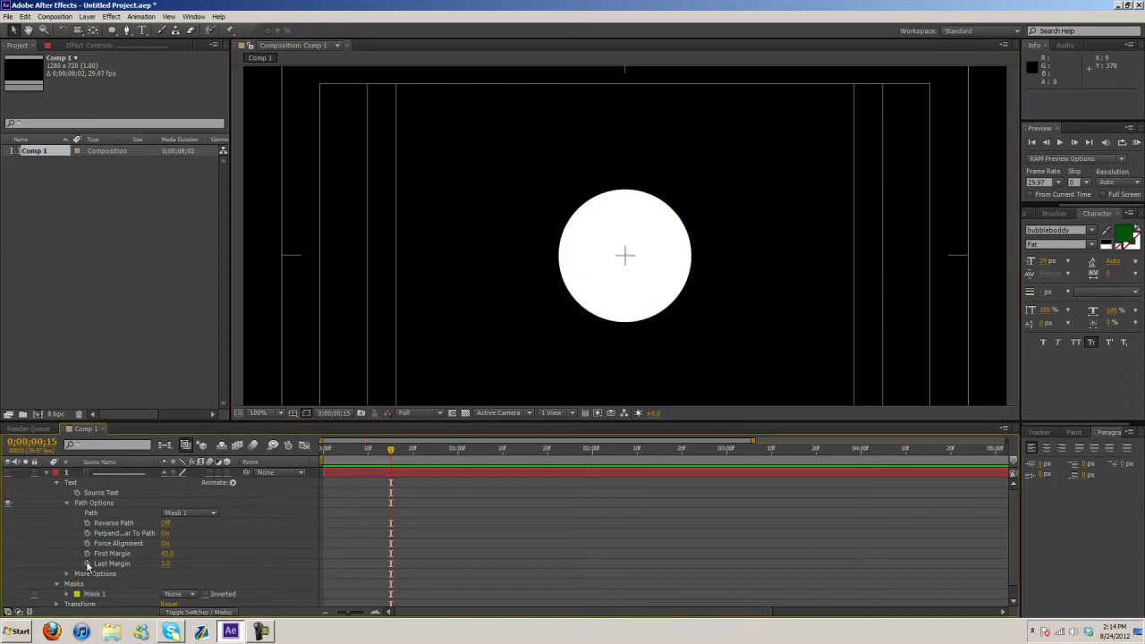
{"action": "mouse_move", "coordinate": [39, 514]}
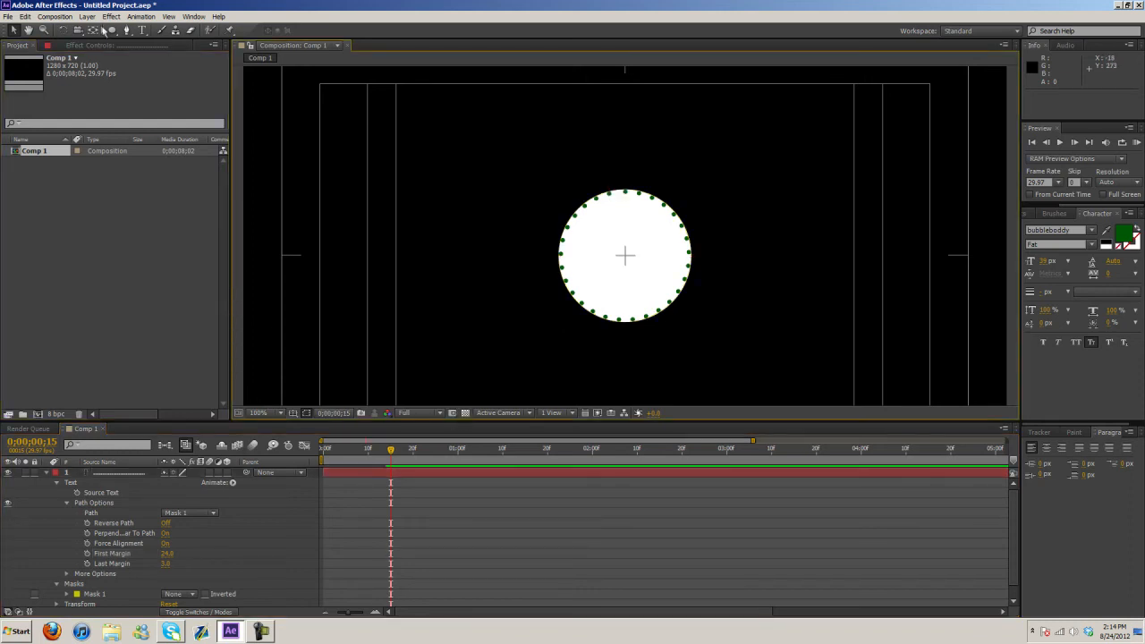
{"action": "mouse_move", "coordinate": [546, 188]}
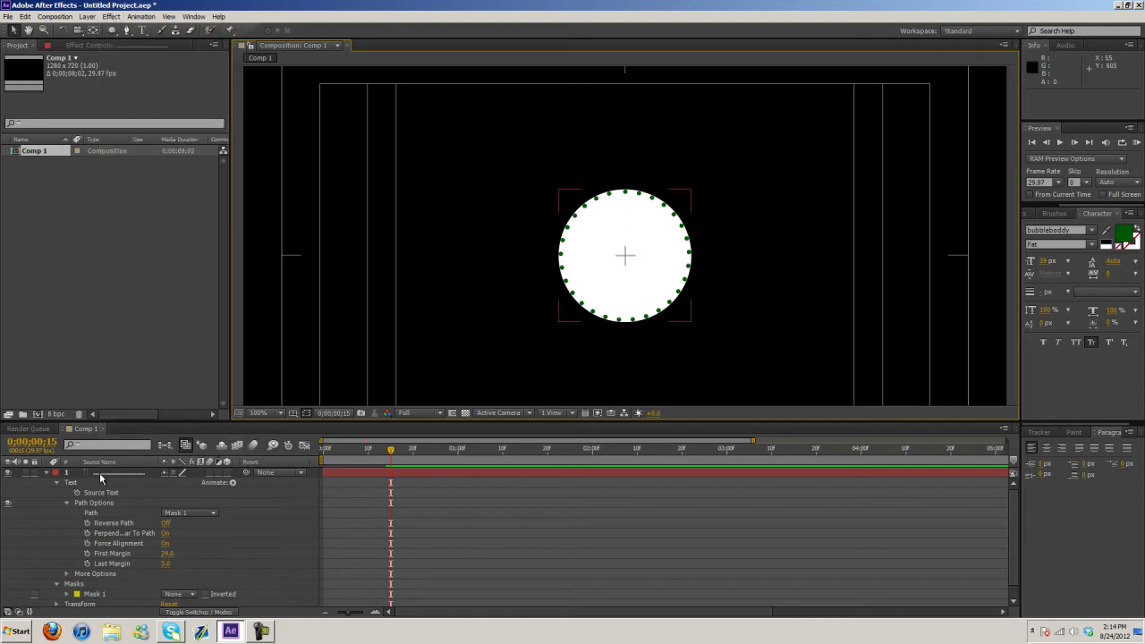
{"action": "mouse_move", "coordinate": [613, 277]}
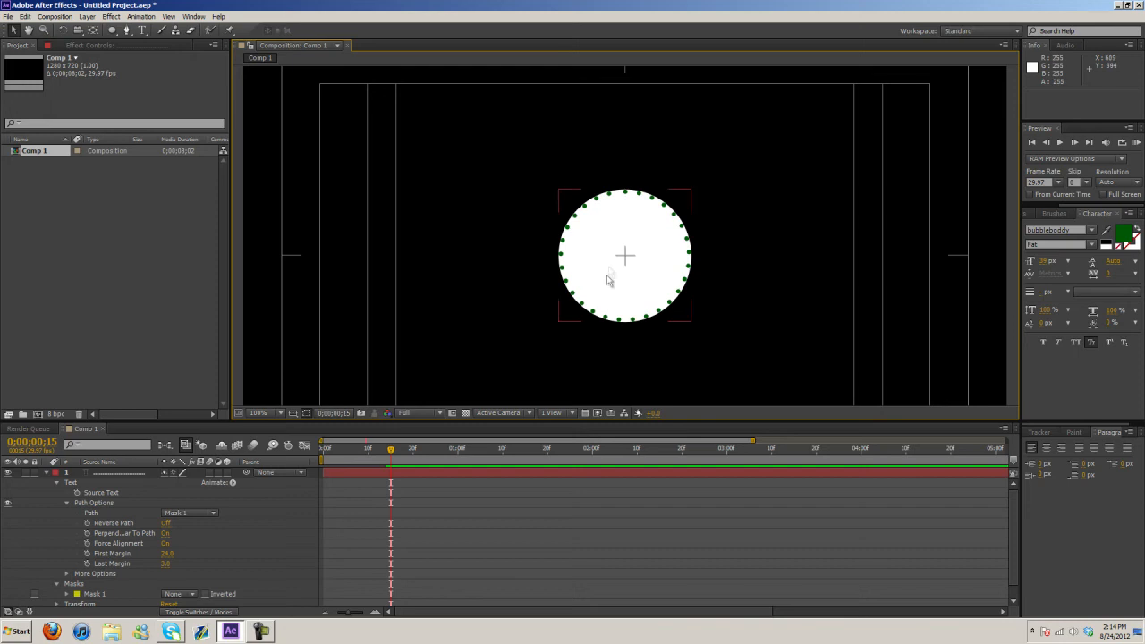
{"action": "mouse_move", "coordinate": [581, 311]}
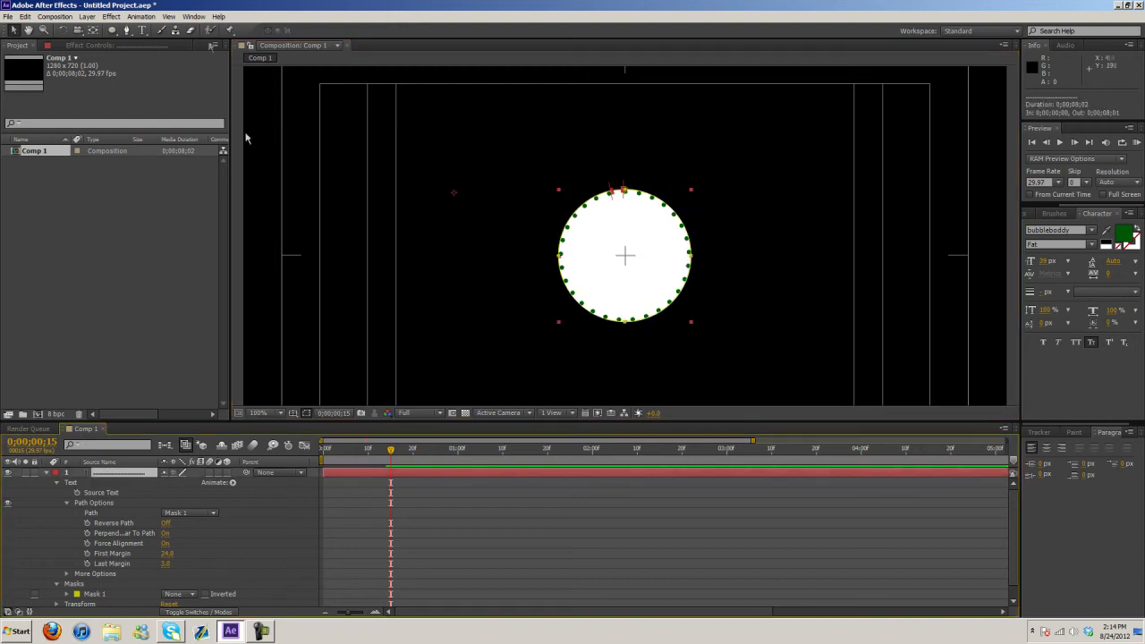
{"action": "mouse_move", "coordinate": [576, 211]}
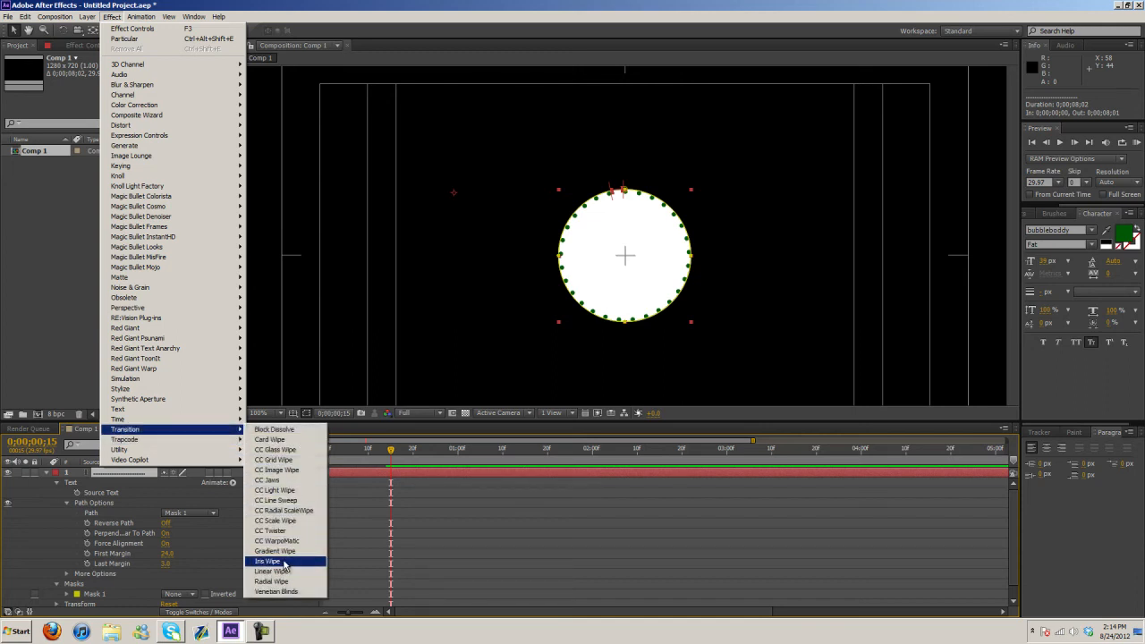
{"action": "left_click", "coordinate": [267, 562]}
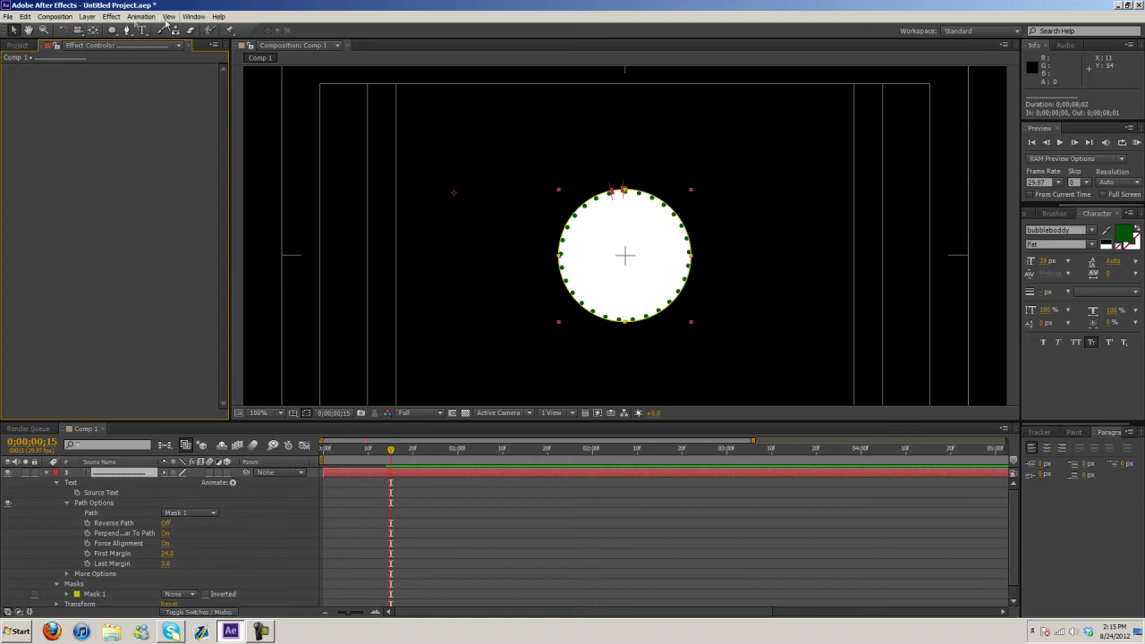
{"action": "left_click", "coordinate": [111, 17]}
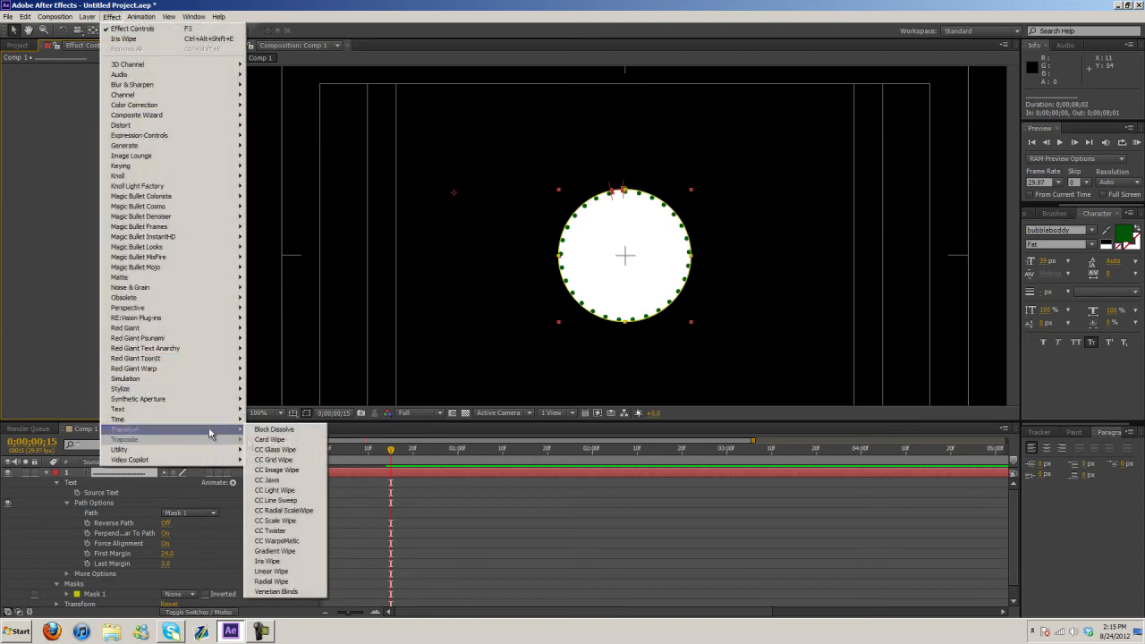
{"action": "mouse_move", "coordinate": [283, 510]}
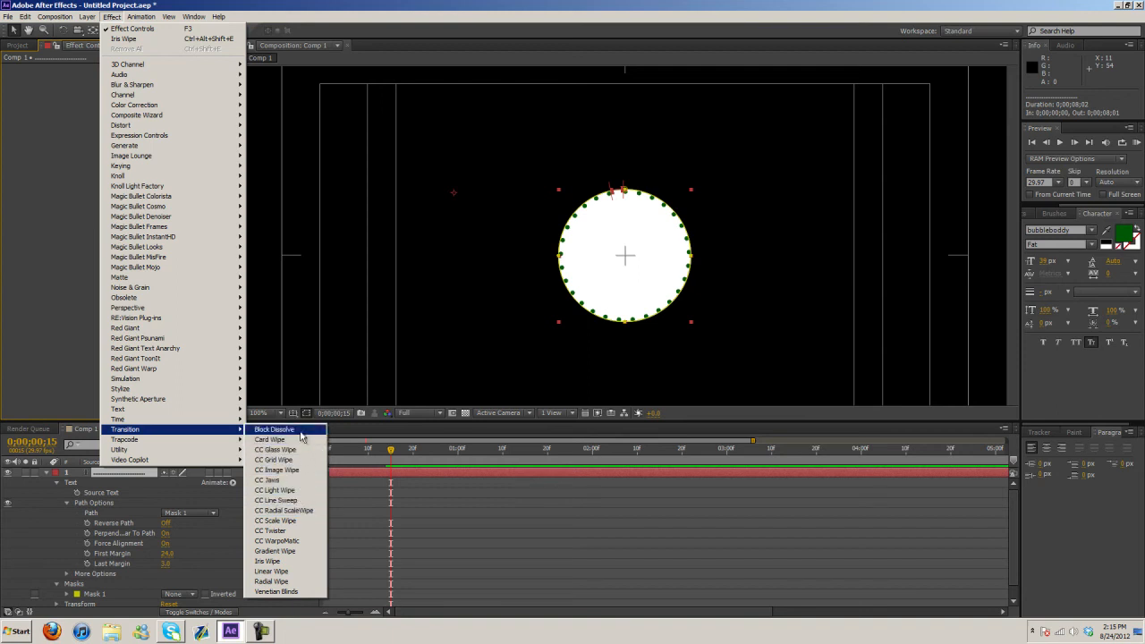
{"action": "mouse_move", "coordinate": [286, 540]}
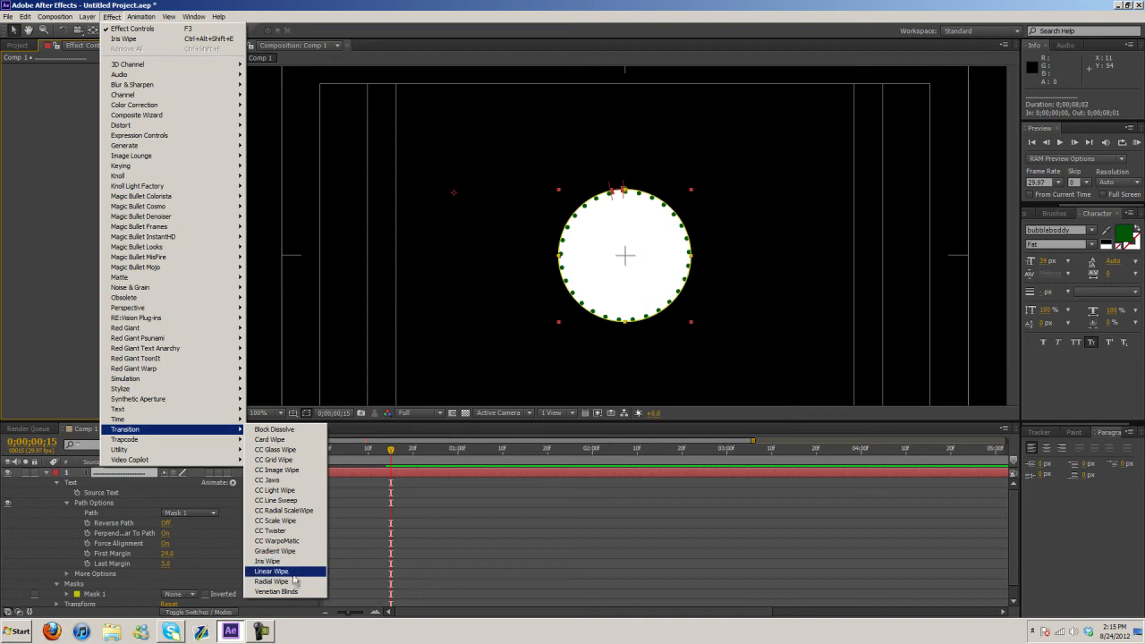
{"action": "left_click", "coordinate": [141, 16]}
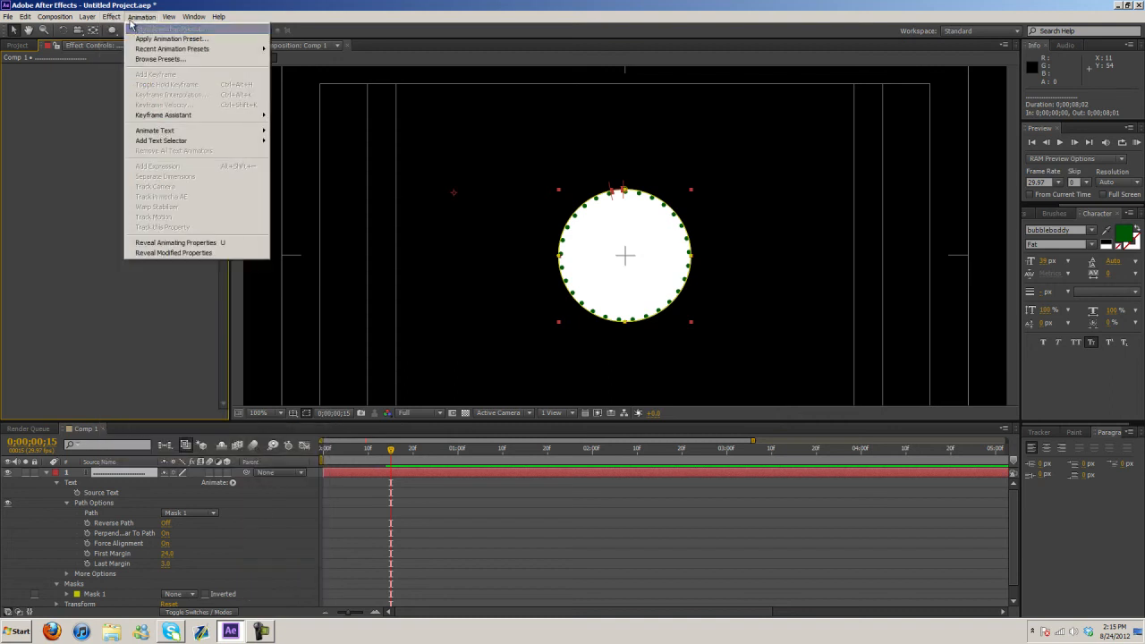
{"action": "left_click", "coordinate": [39, 477]}
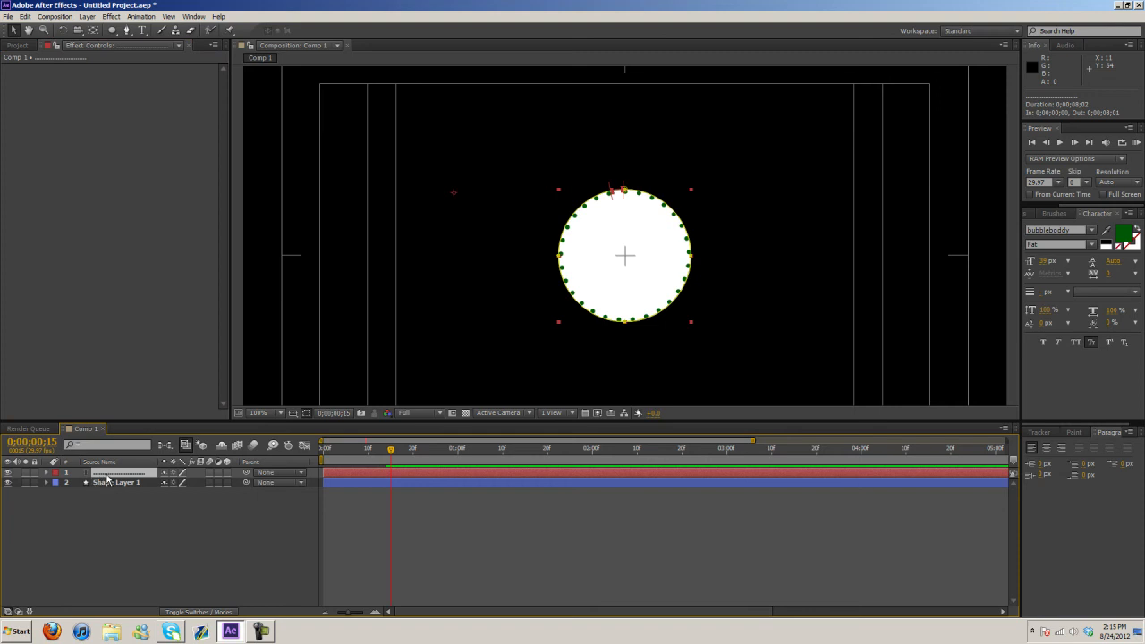
Step: Duplicate Mask 1 on the text layer so a second mask, Mask 2, appears
{"action": "left_click", "coordinate": [47, 483]}
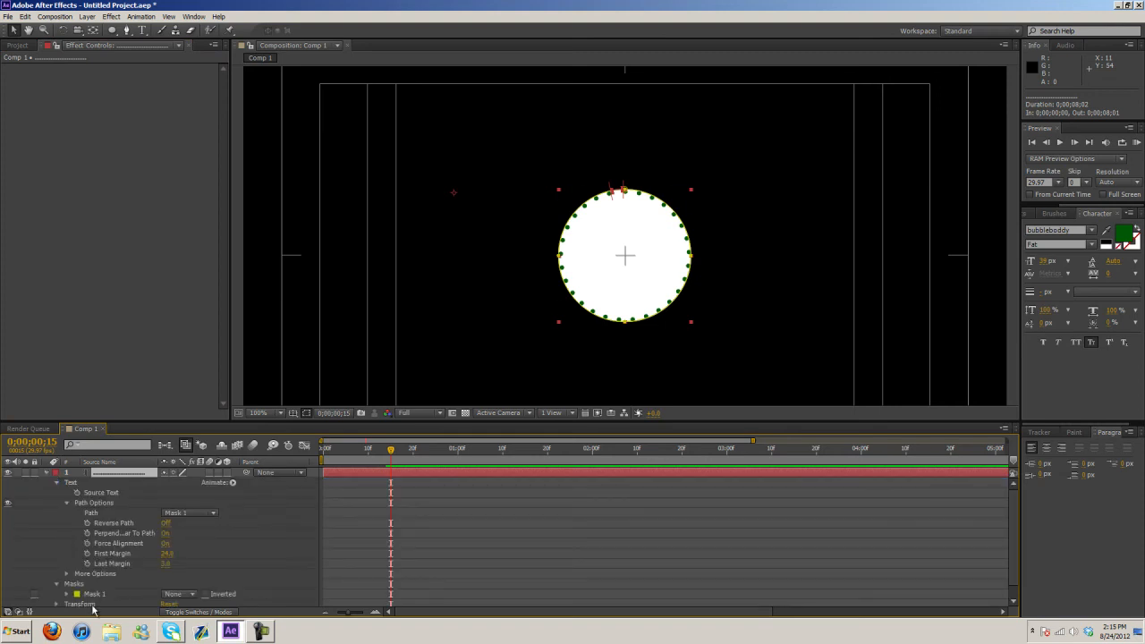
{"action": "left_click", "coordinate": [95, 595]}
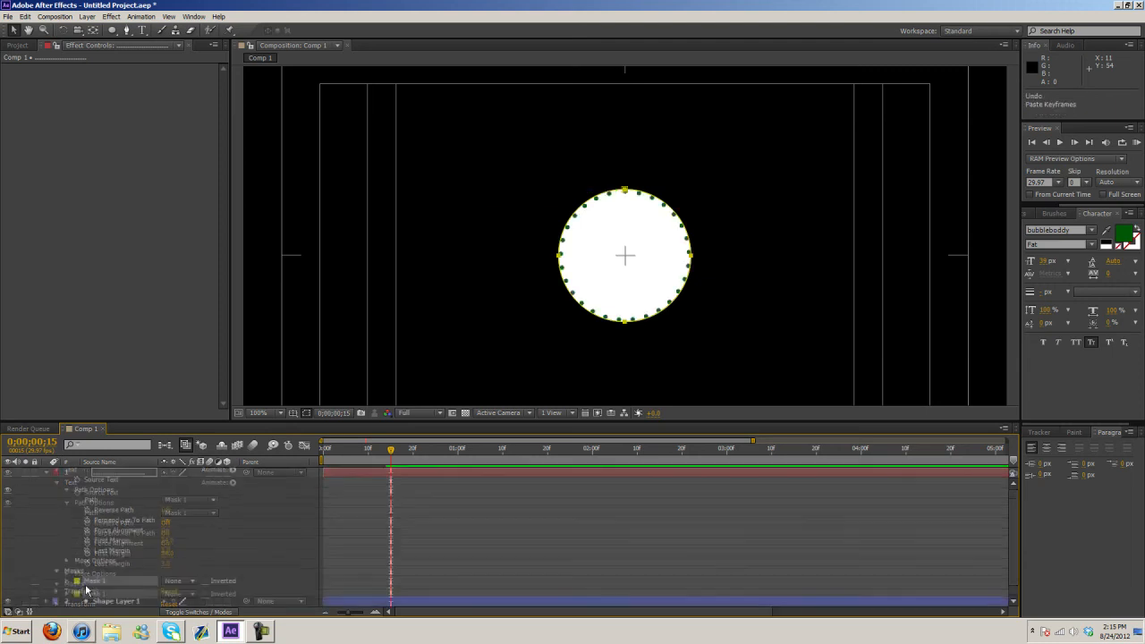
{"action": "right_click", "coordinate": [89, 580]}
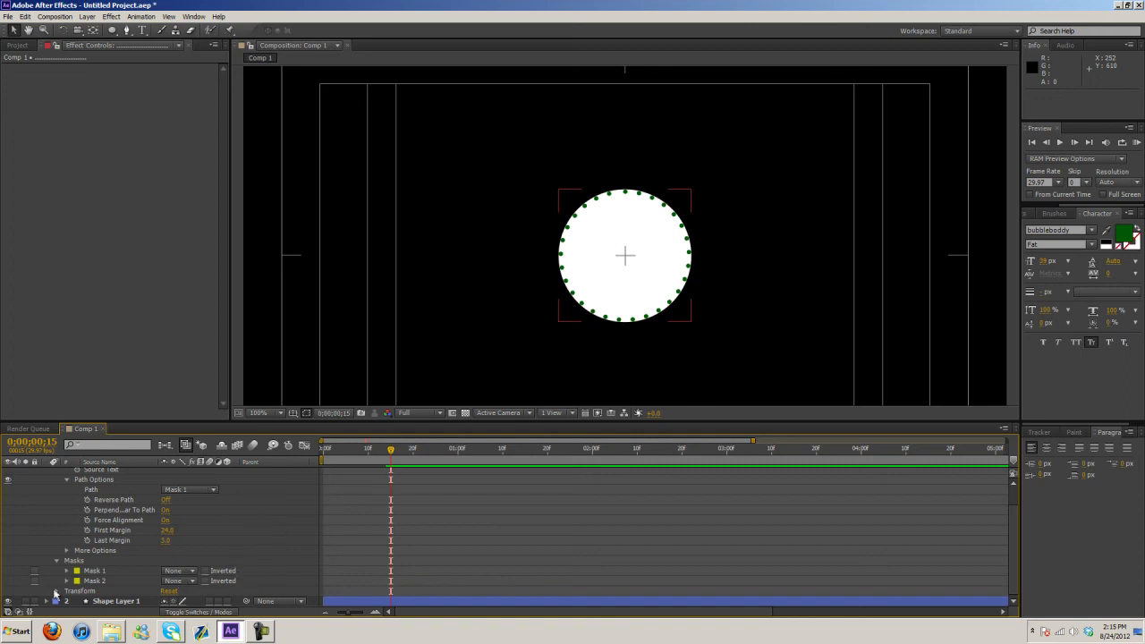
Step: Switch Mask 2's combining mode to Add, ready for its expansion keyframe
{"action": "left_click", "coordinate": [188, 490]}
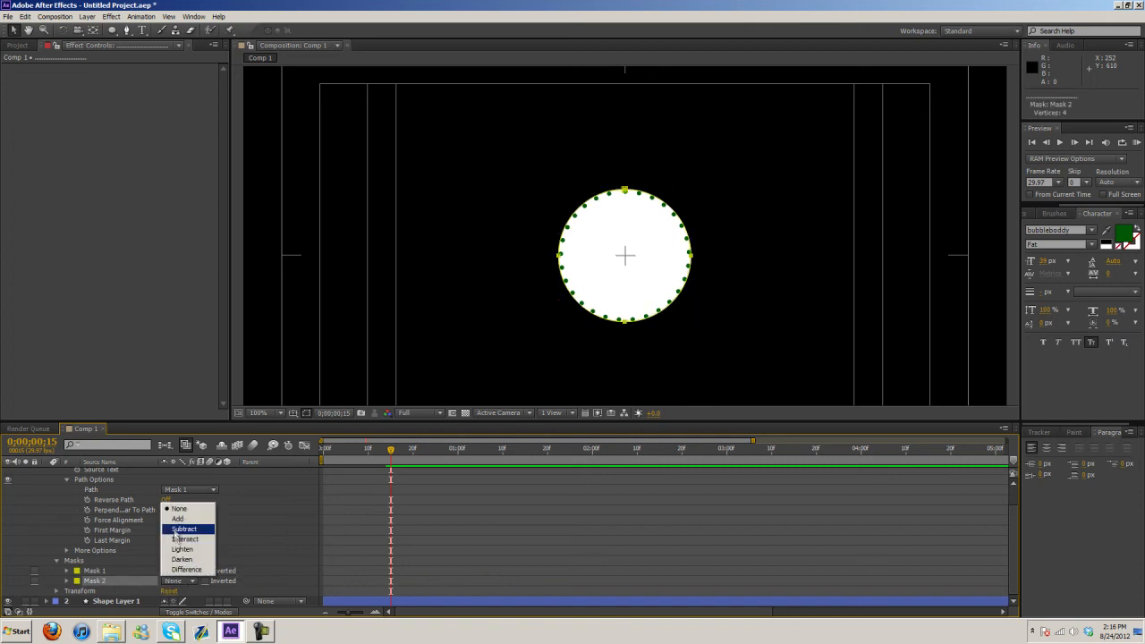
{"action": "left_click", "coordinate": [177, 519]}
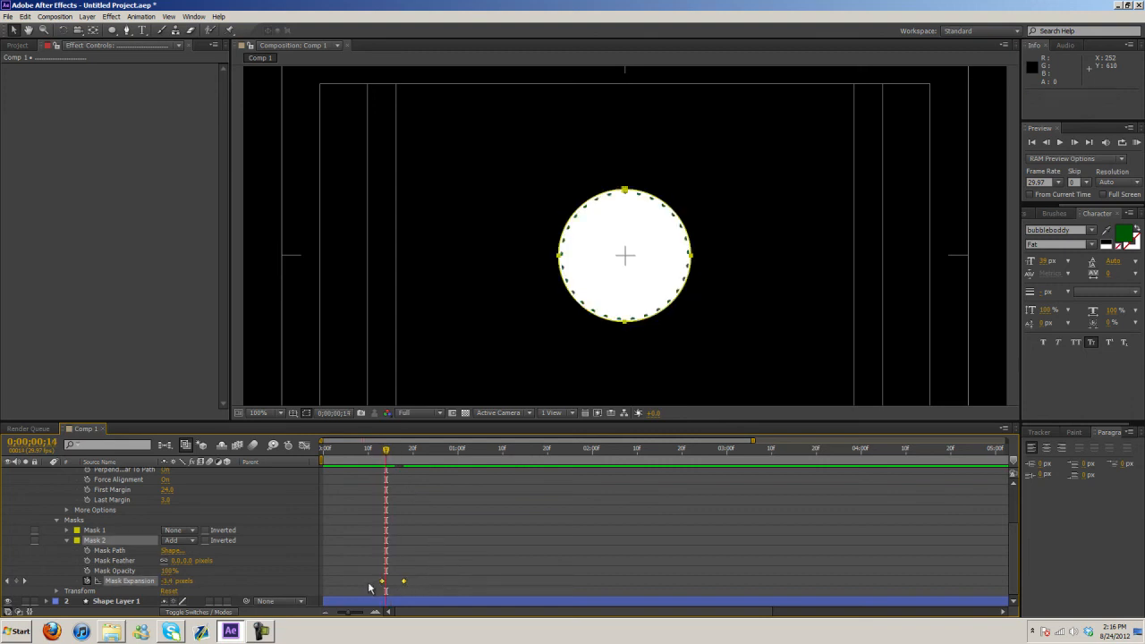
Step: Give Mask 2 a second Mask Expansion keyframe and raise Mask Feather for a soft edge
{"action": "right_click", "coordinate": [383, 582]}
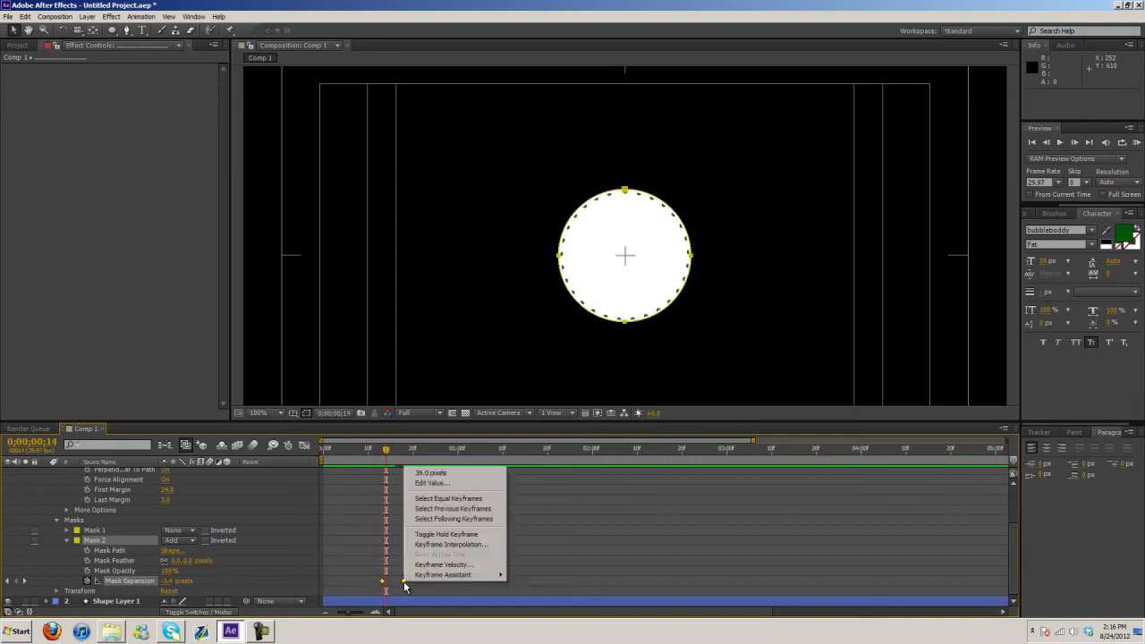
{"action": "mouse_move", "coordinate": [442, 575]}
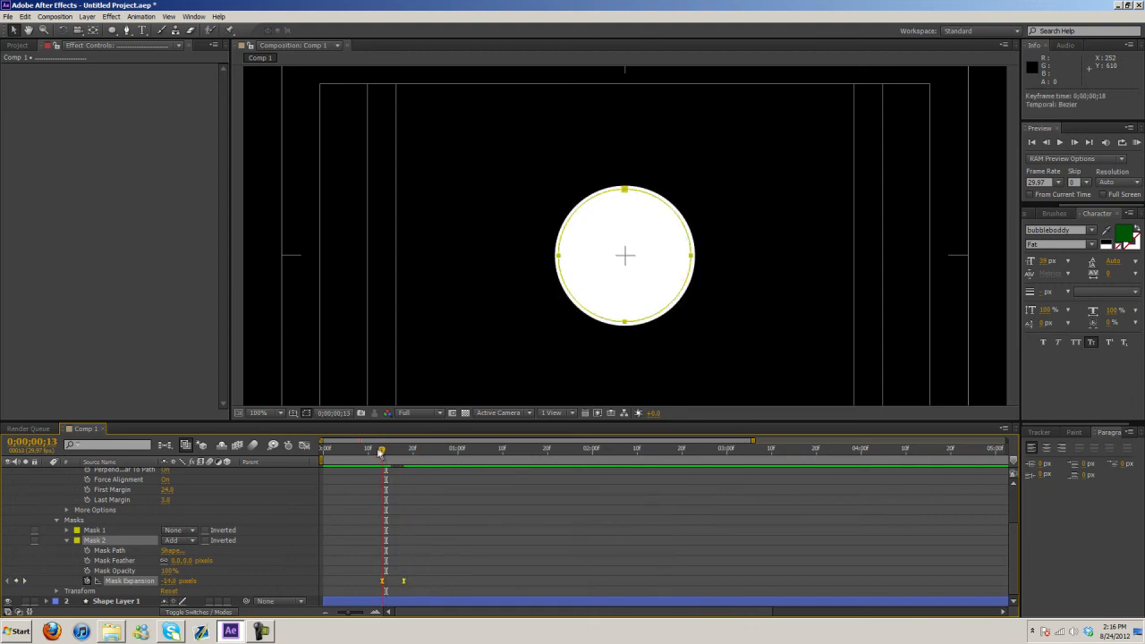
{"action": "left_click", "coordinate": [1136, 144]}
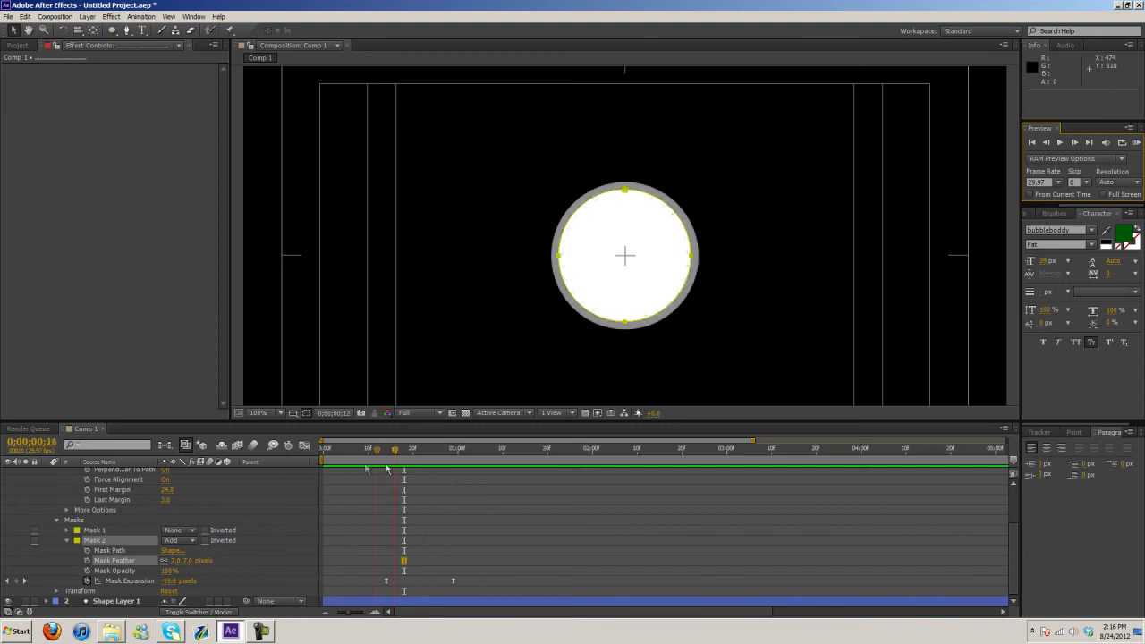
{"action": "left_click", "coordinate": [261, 632]}
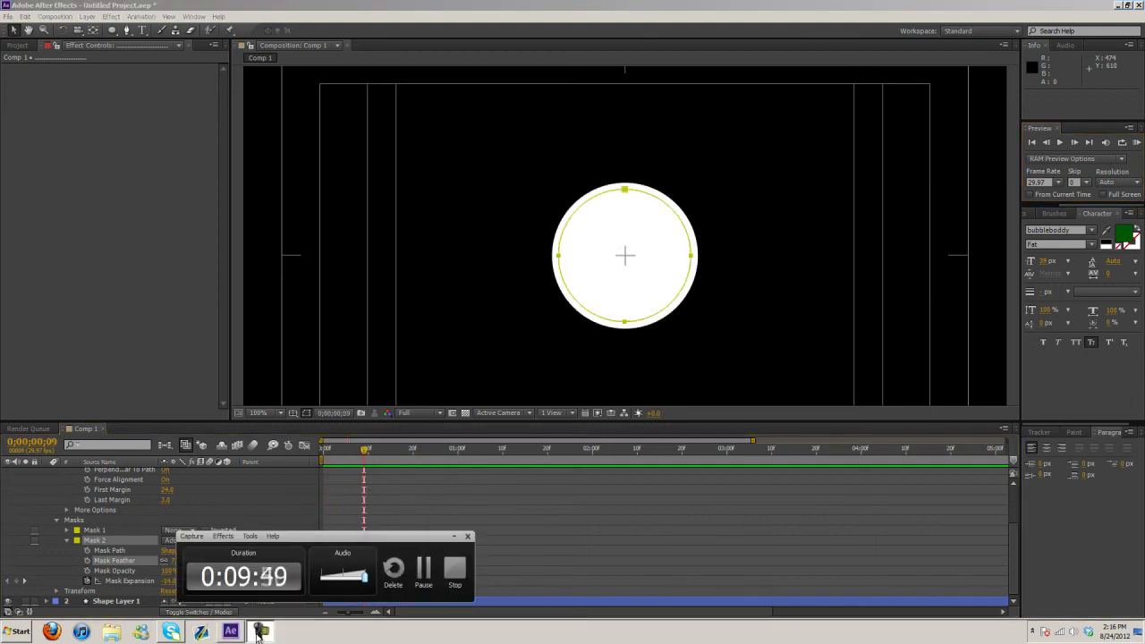